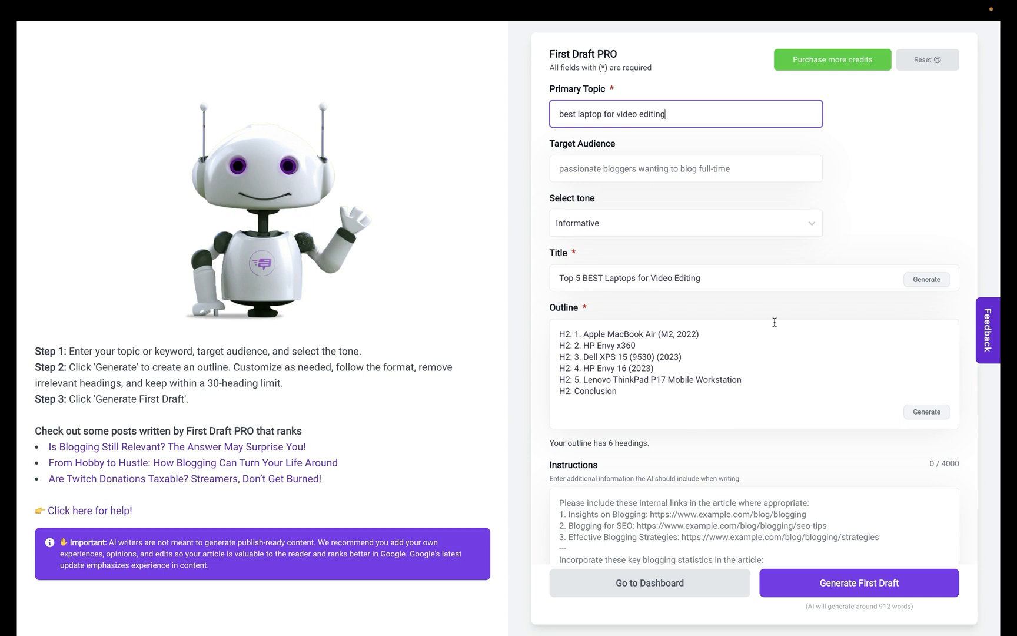
mouse_move(733, 335)
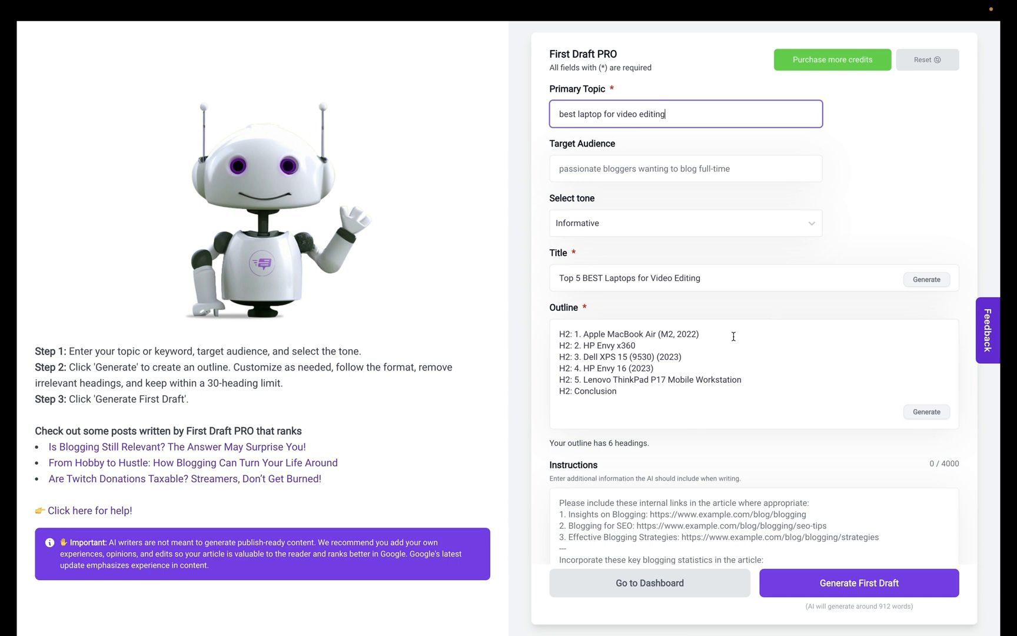
mouse_move(728, 338)
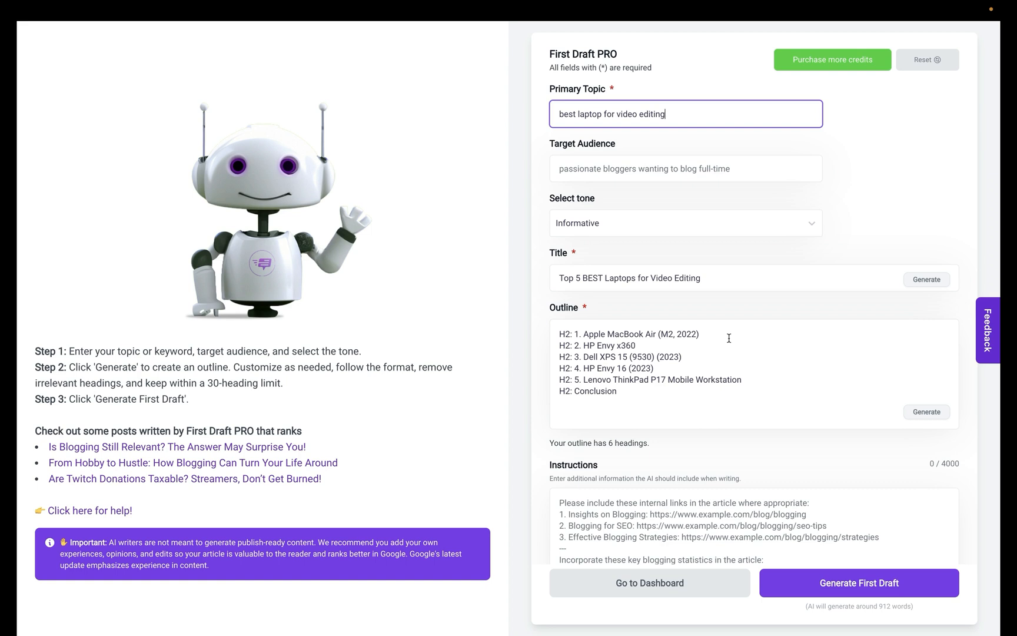
mouse_move(689, 377)
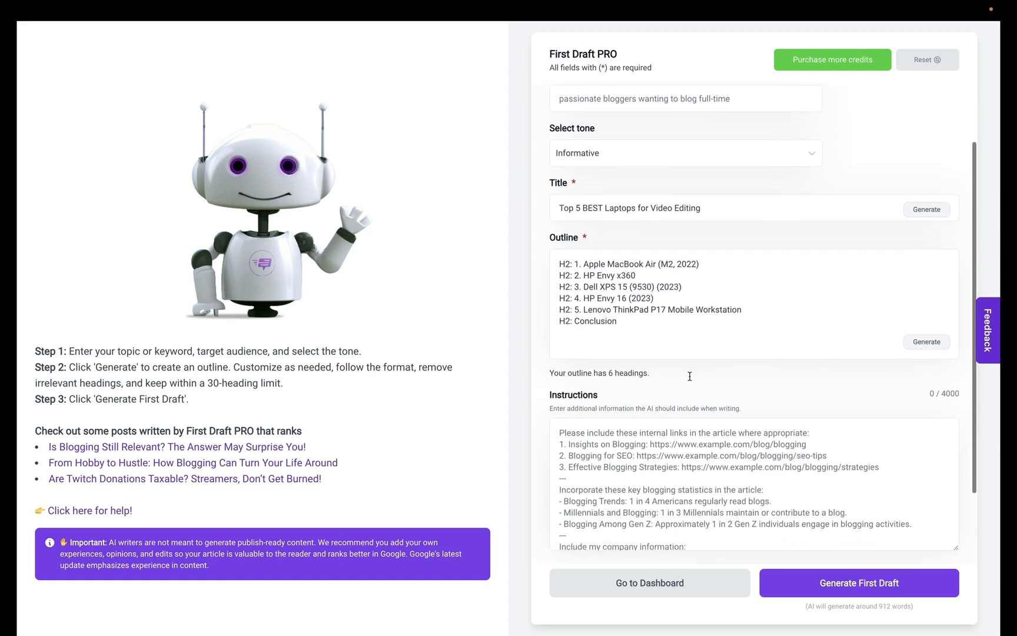
Step: Tick 3 Title Suggestions, 3 Meta Descriptions, Bold Important Text, Outbound Links, Cite Sources, Table of Contents and Key Takeaways
scroll("down", 3)
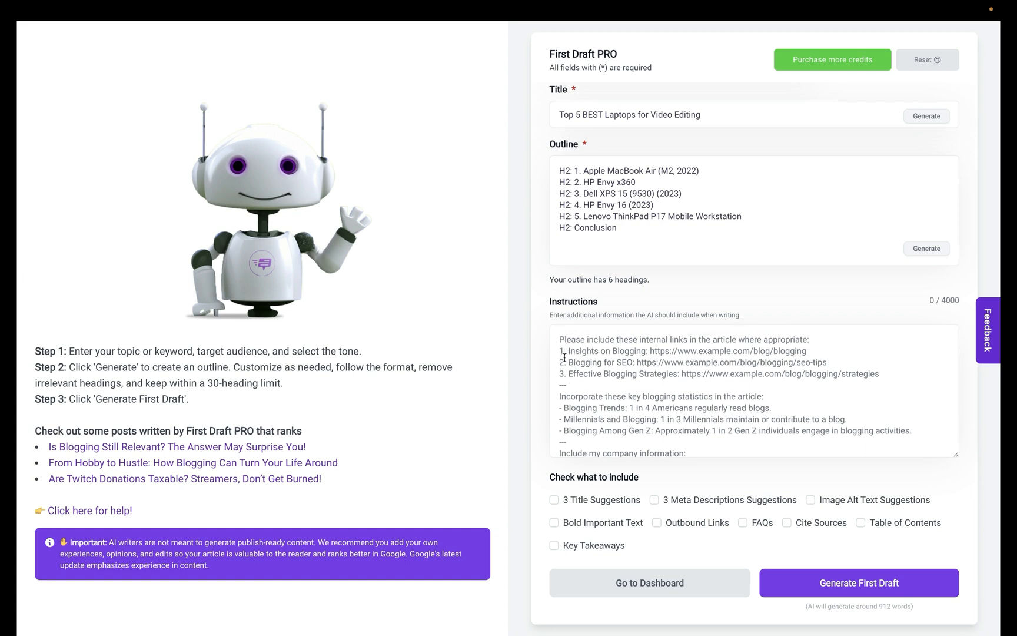
scroll("down", 3)
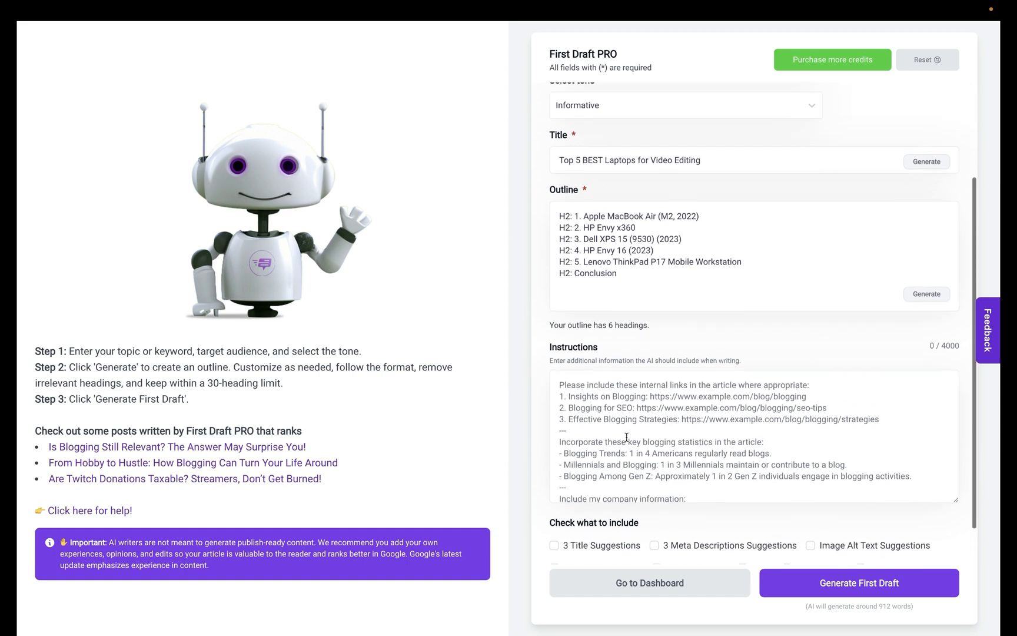
scroll("down", 3)
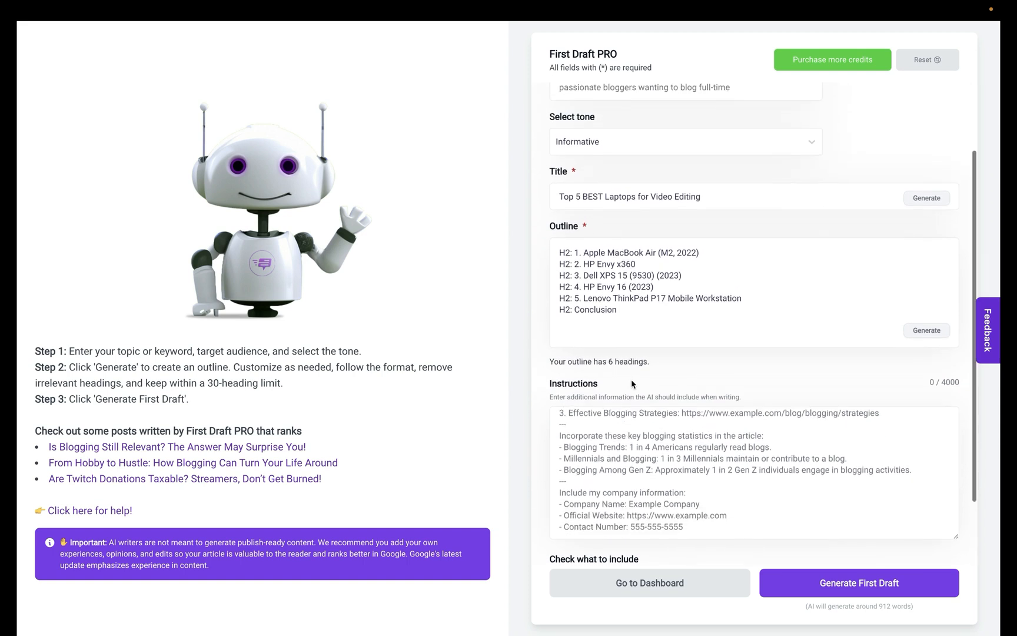
scroll("down", 3)
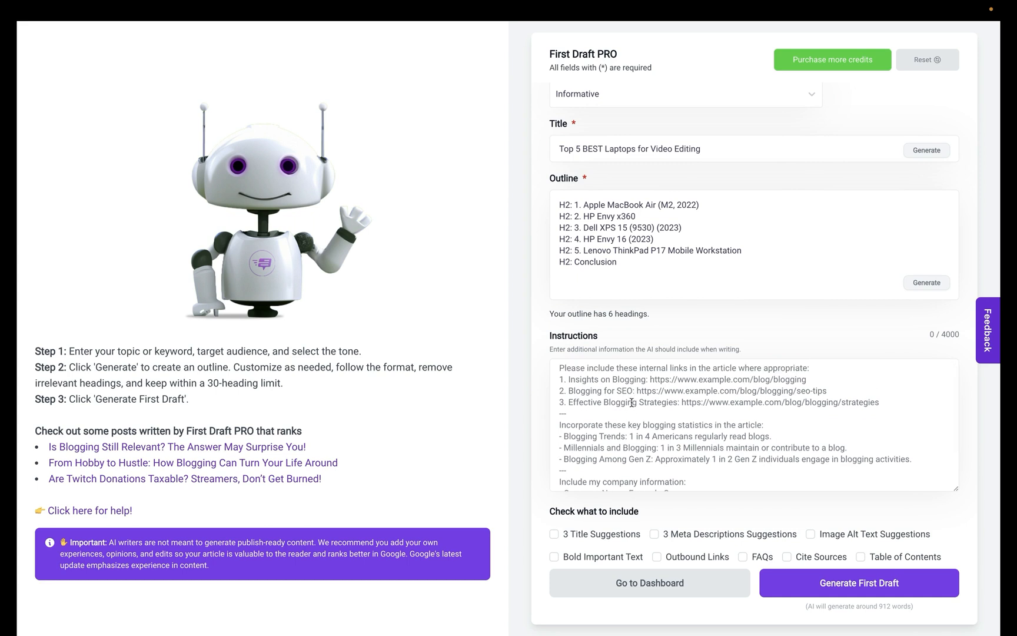
scroll("down", 3)
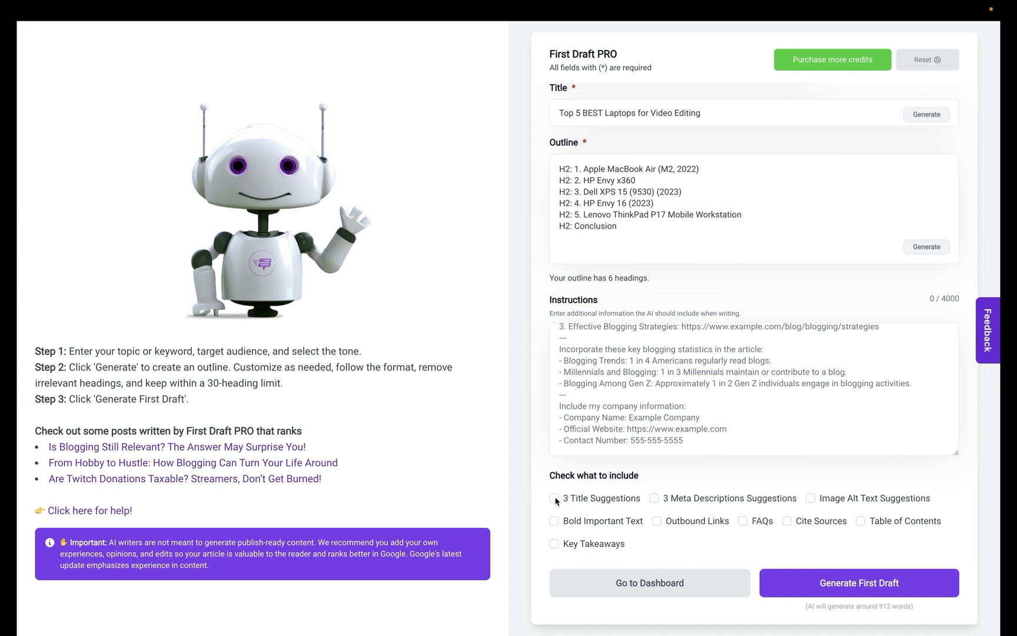
left_click(653, 498)
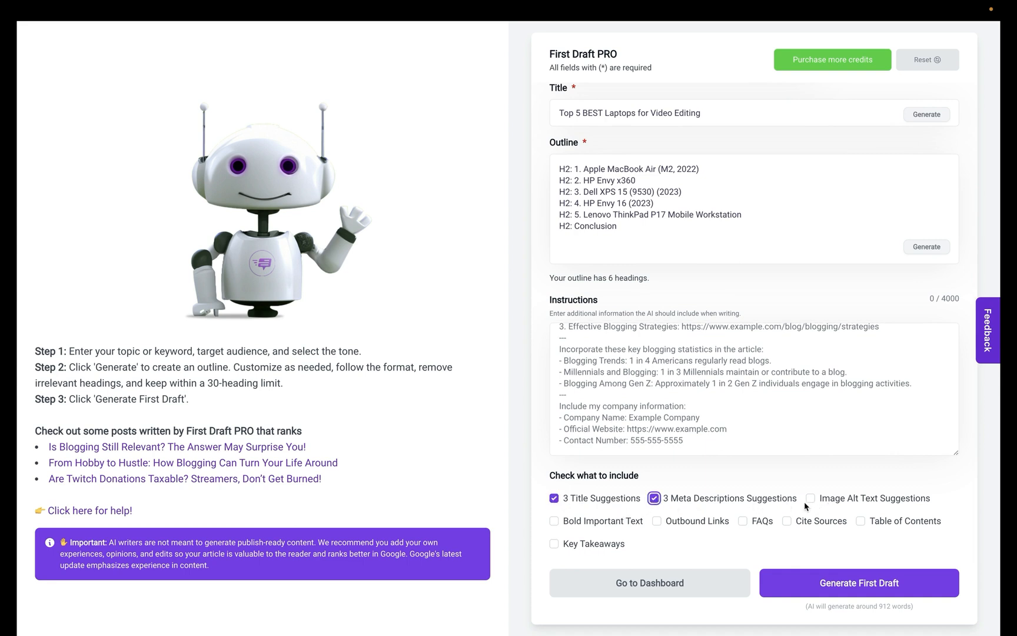
left_click(554, 520)
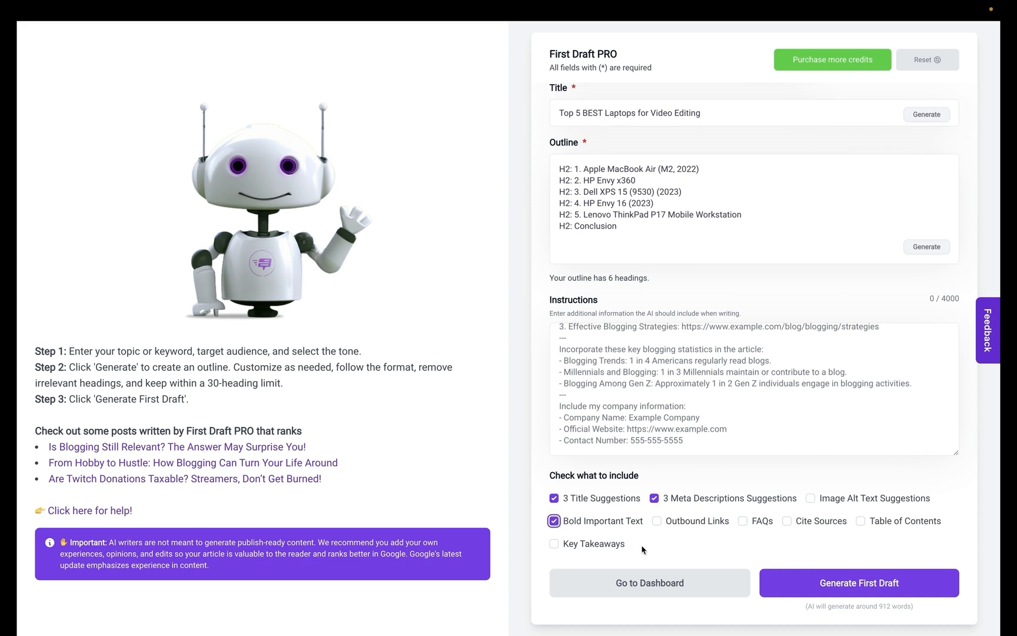
left_click(657, 520)
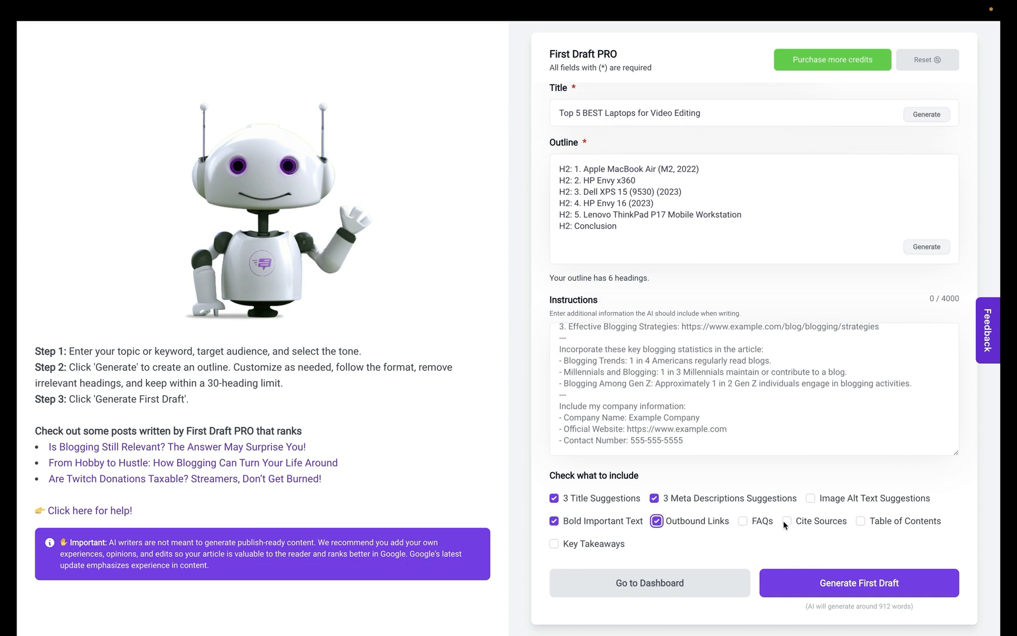
left_click(787, 520)
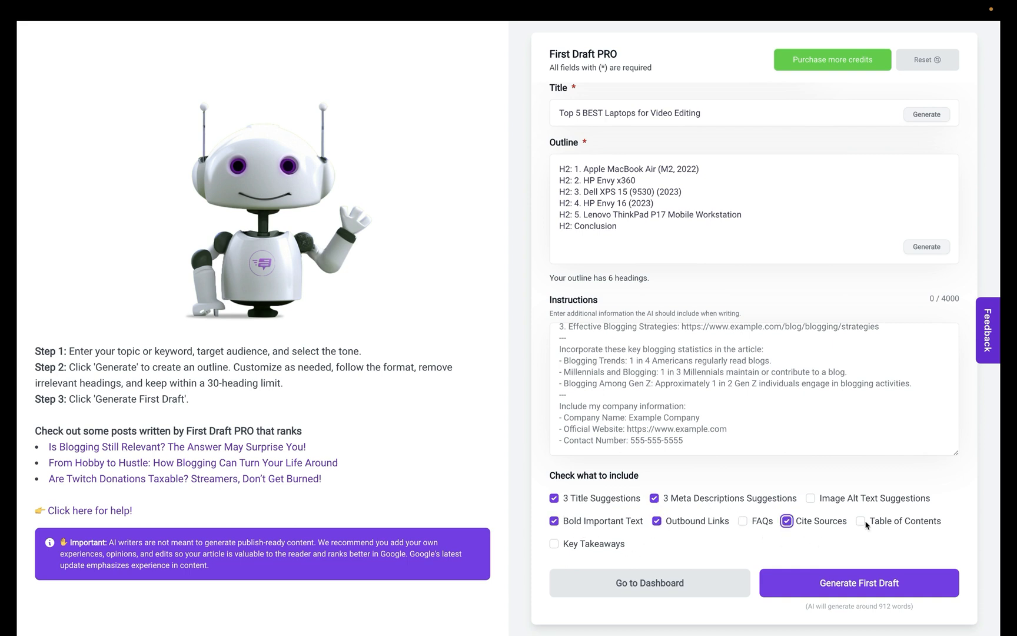
left_click(860, 520)
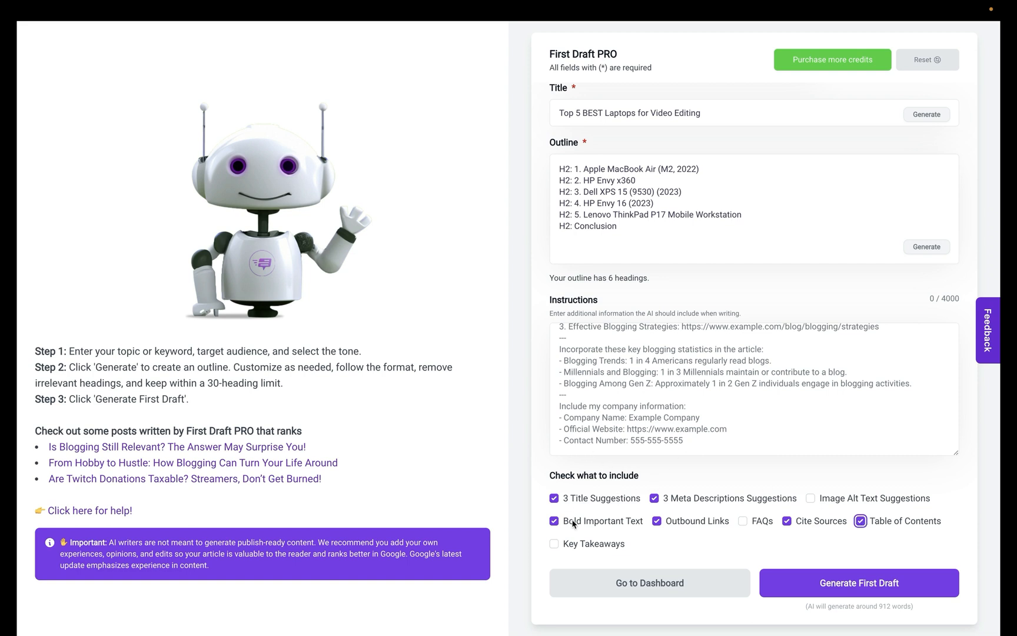
left_click(554, 544)
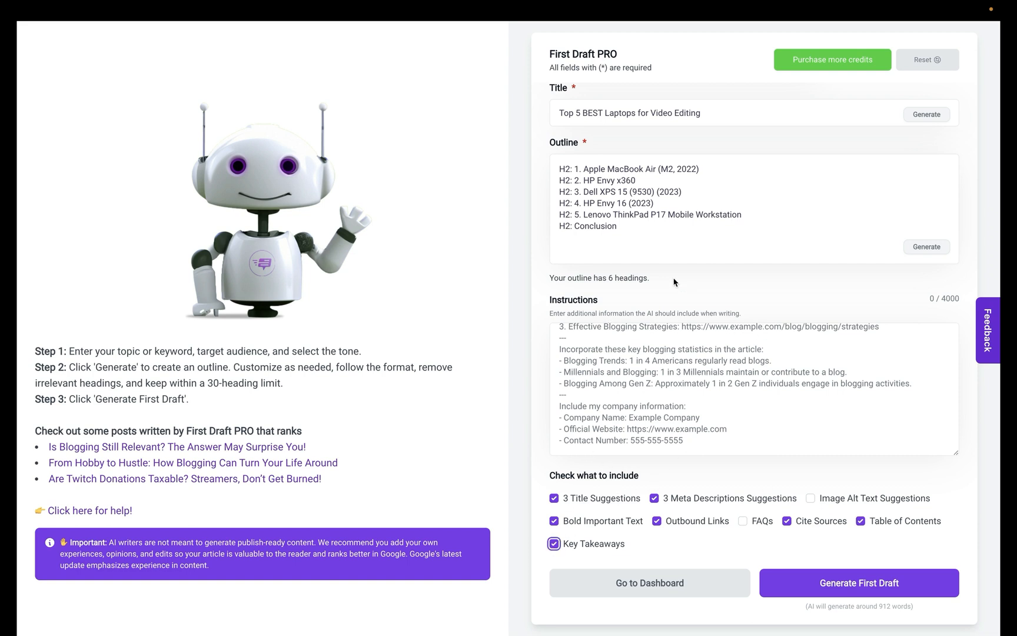
mouse_move(832, 475)
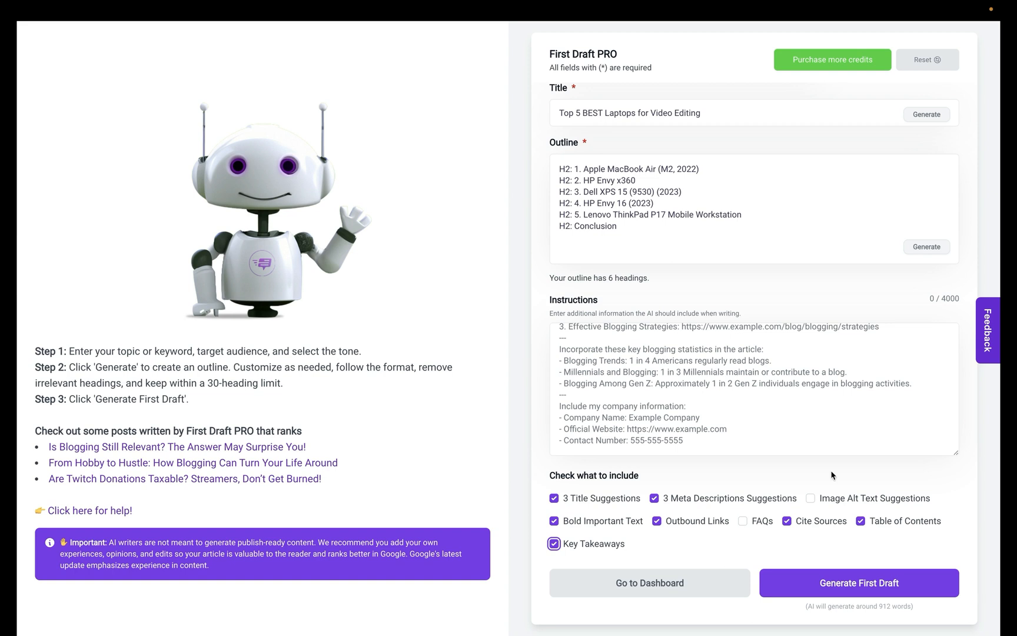
left_click(858, 583)
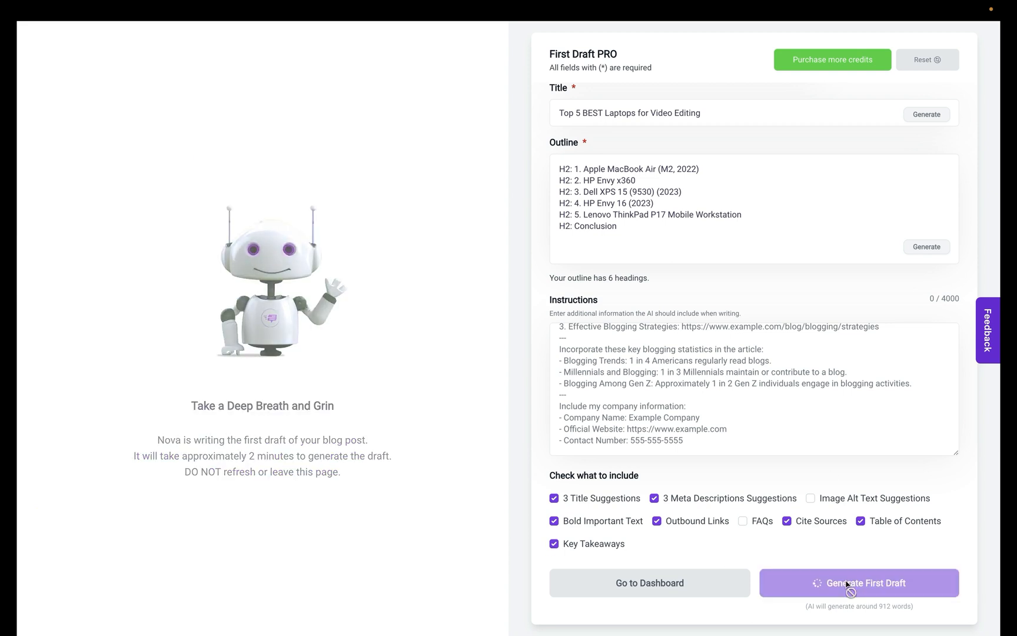
Step: Generate the first draft of 'Top 5 BEST Laptops for Video Editing'
left_click(858, 583)
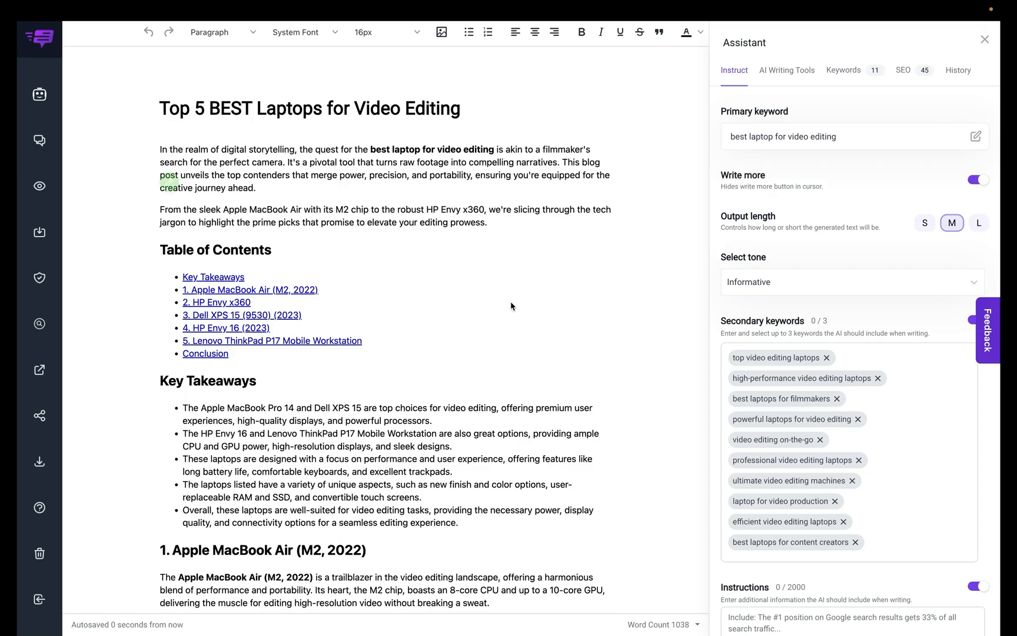
mouse_move(443, 264)
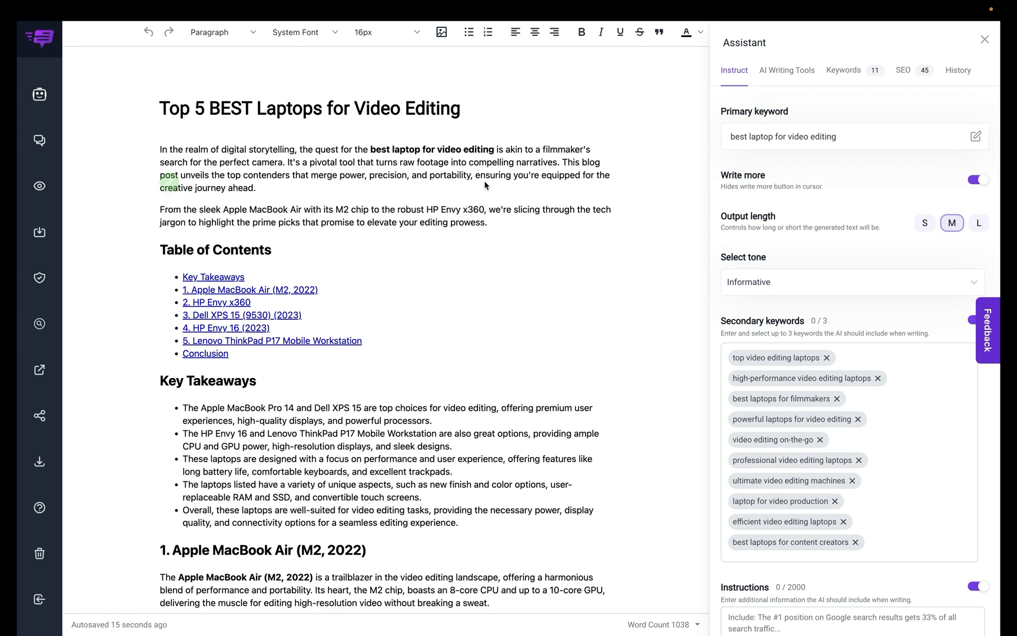
scroll("down", 3)
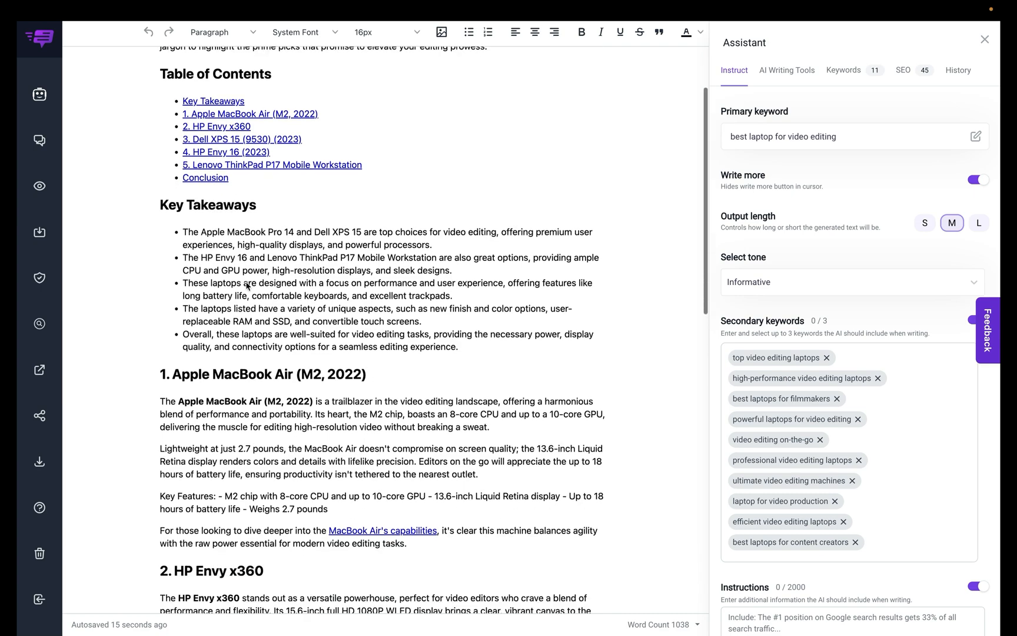
scroll("down", 3)
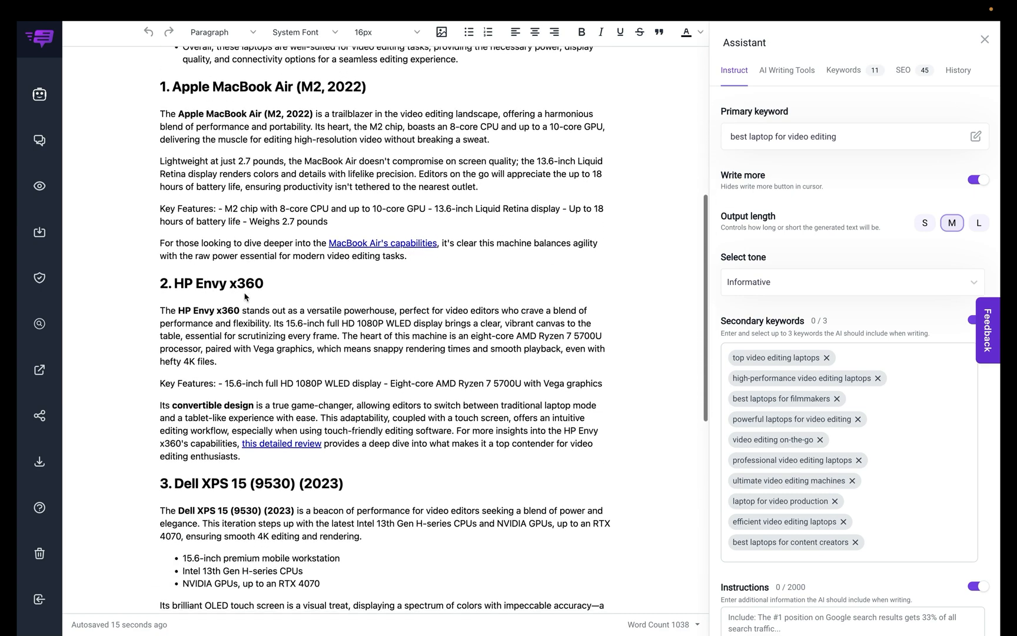
scroll("down", 3)
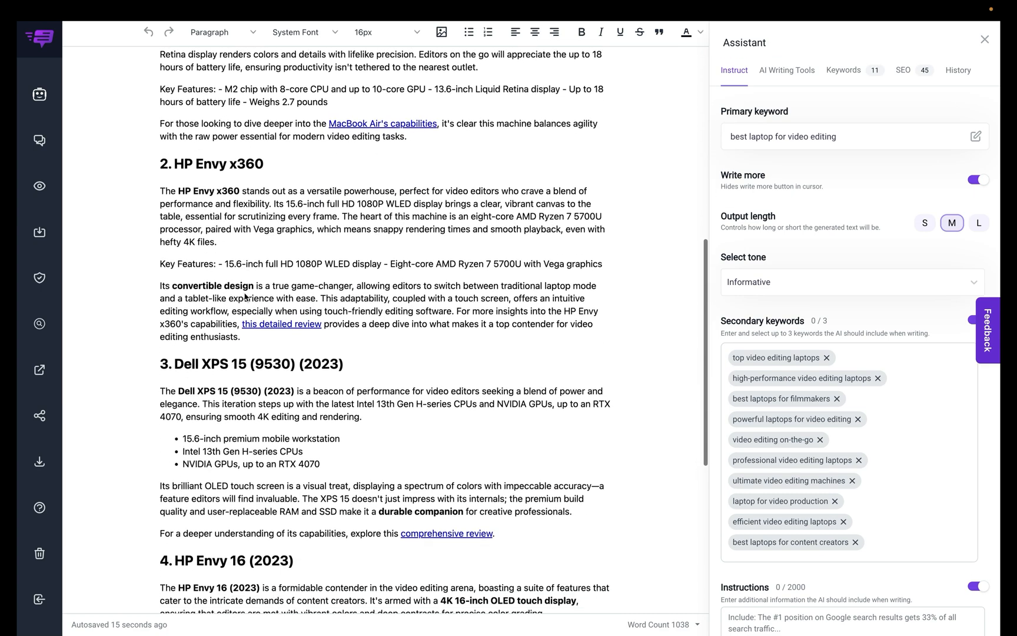
scroll("down", 3)
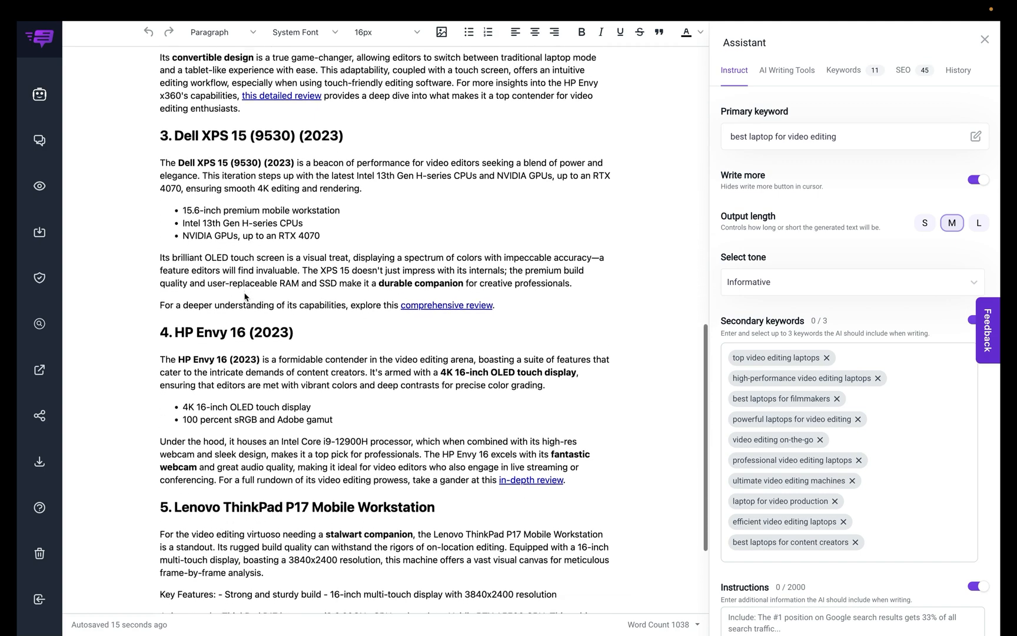
scroll("up", 3)
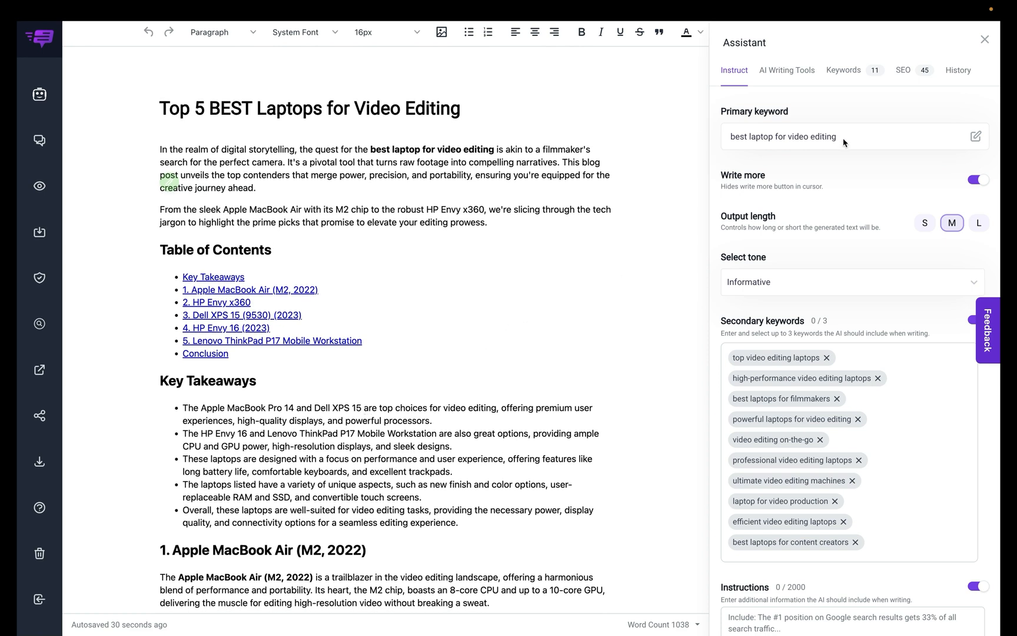
Step: Show the SEO panel's Sources, three Title Suggestions and three Meta Description Suggestions
left_click(902, 70)
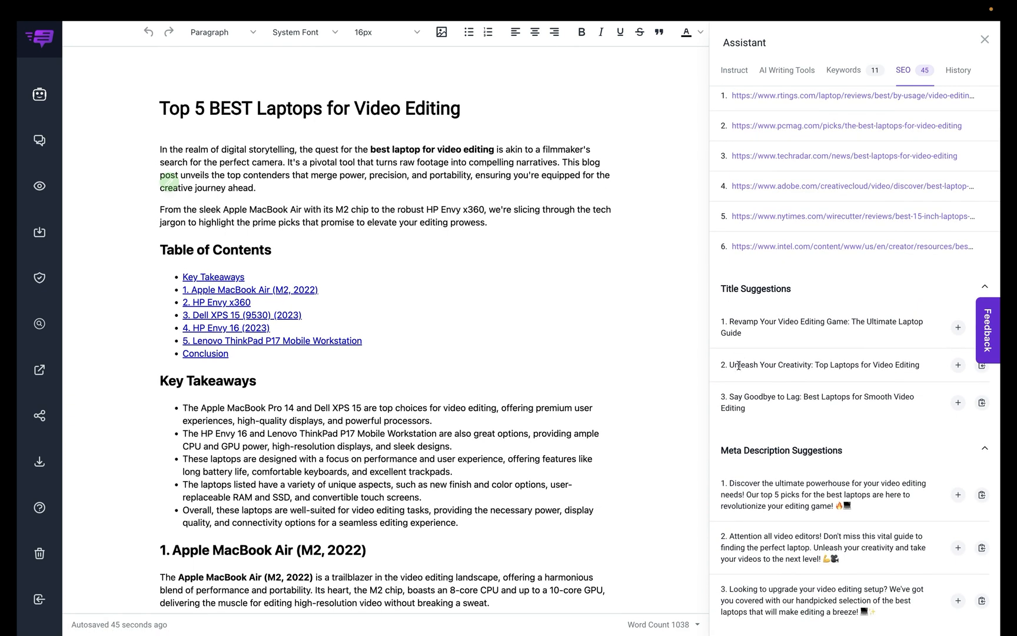
scroll("down", 3)
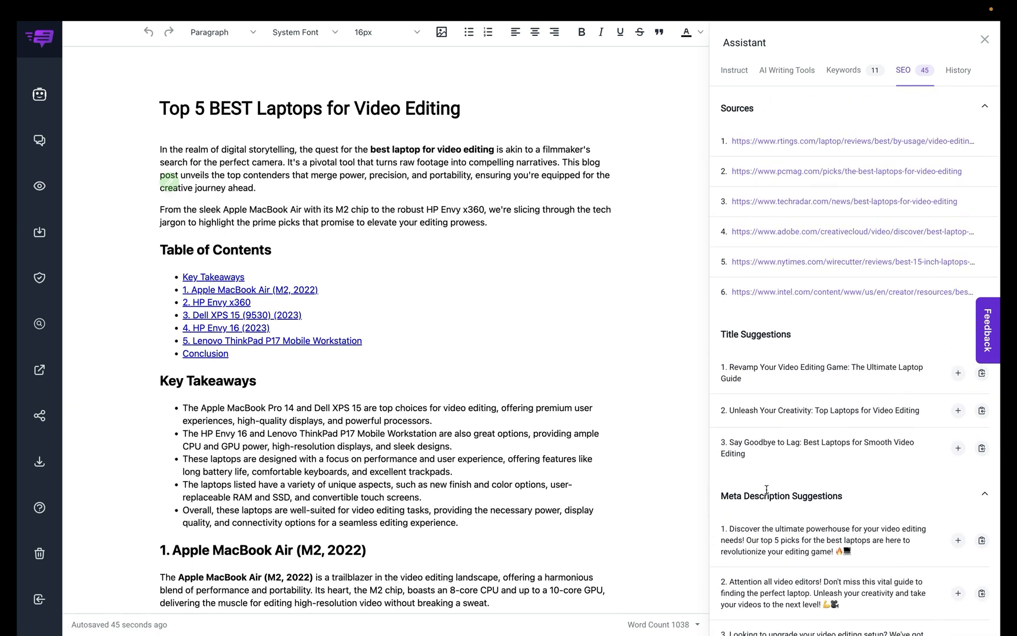
mouse_move(588, 206)
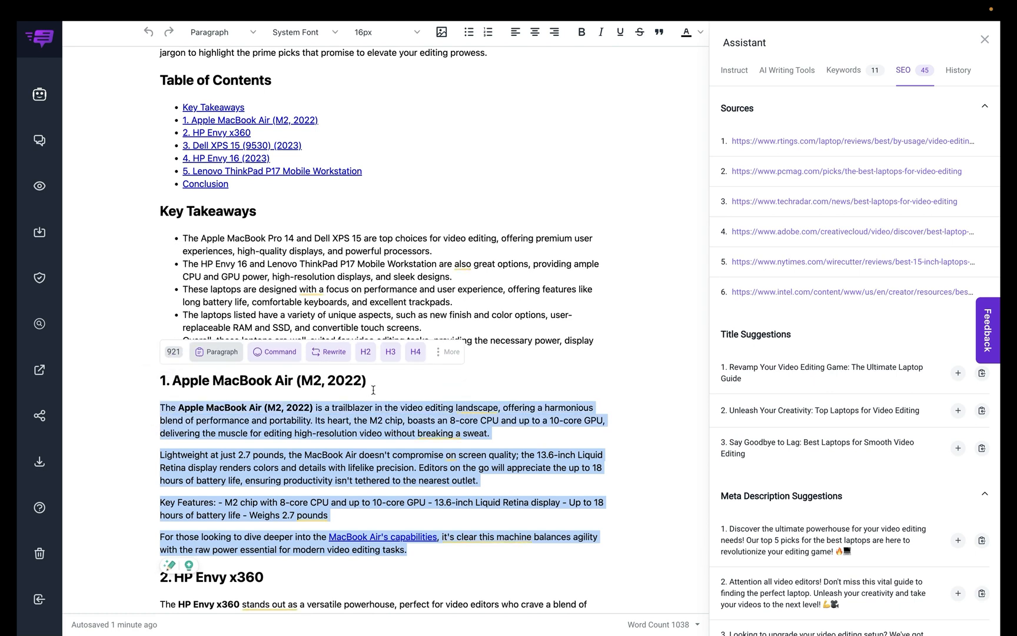
left_click(448, 352)
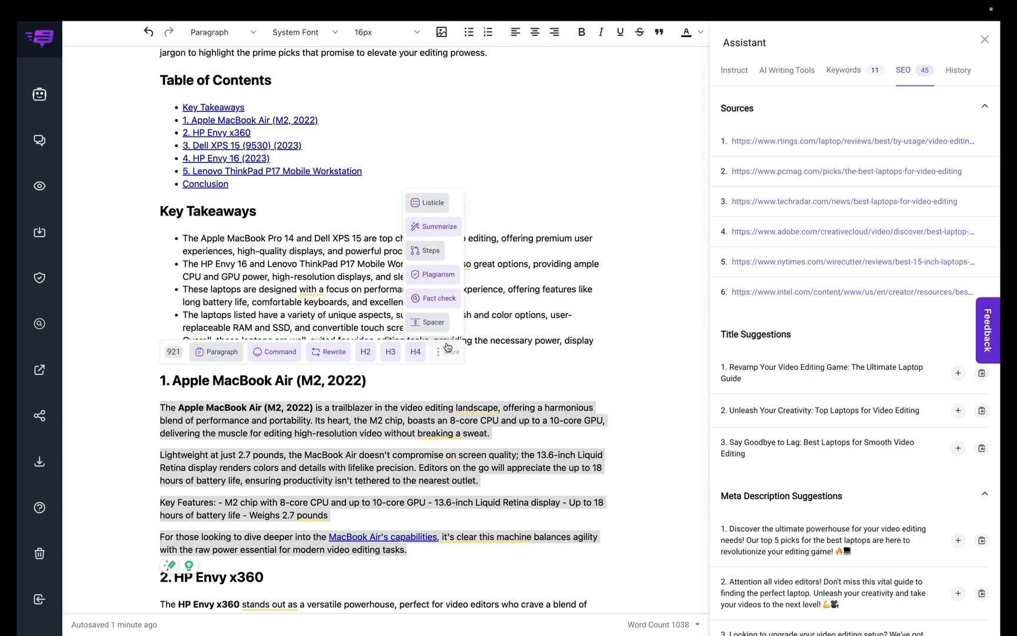
mouse_move(434, 298)
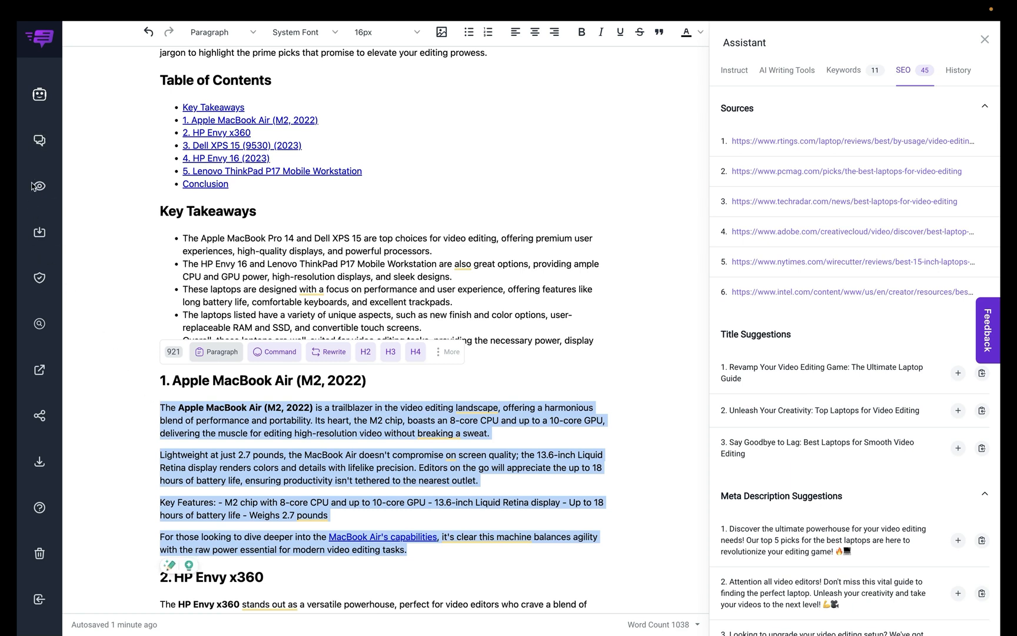
mouse_move(39, 277)
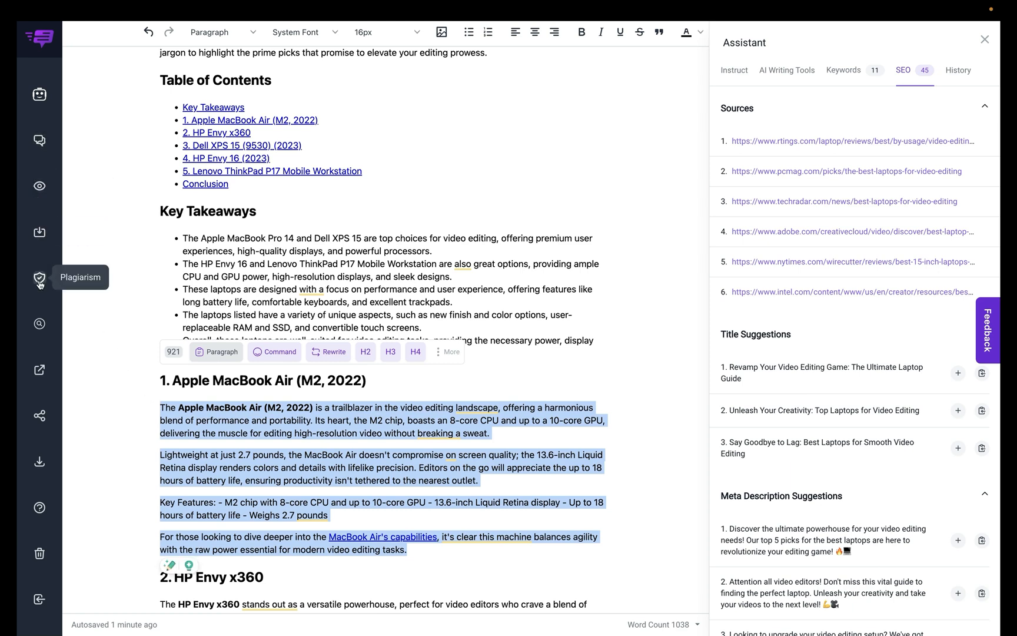
mouse_move(39, 322)
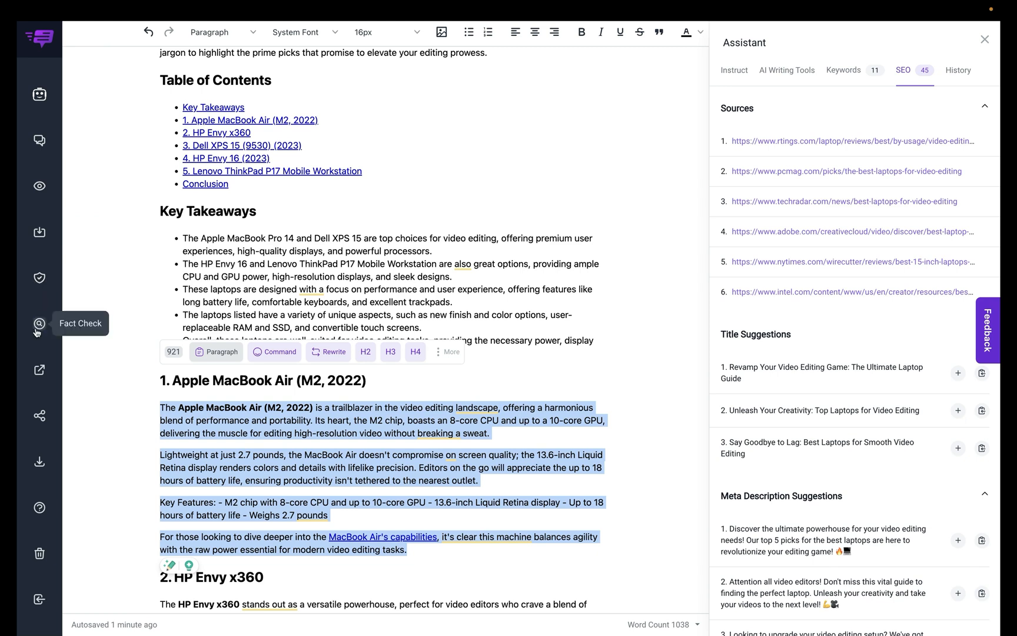
mouse_move(39, 323)
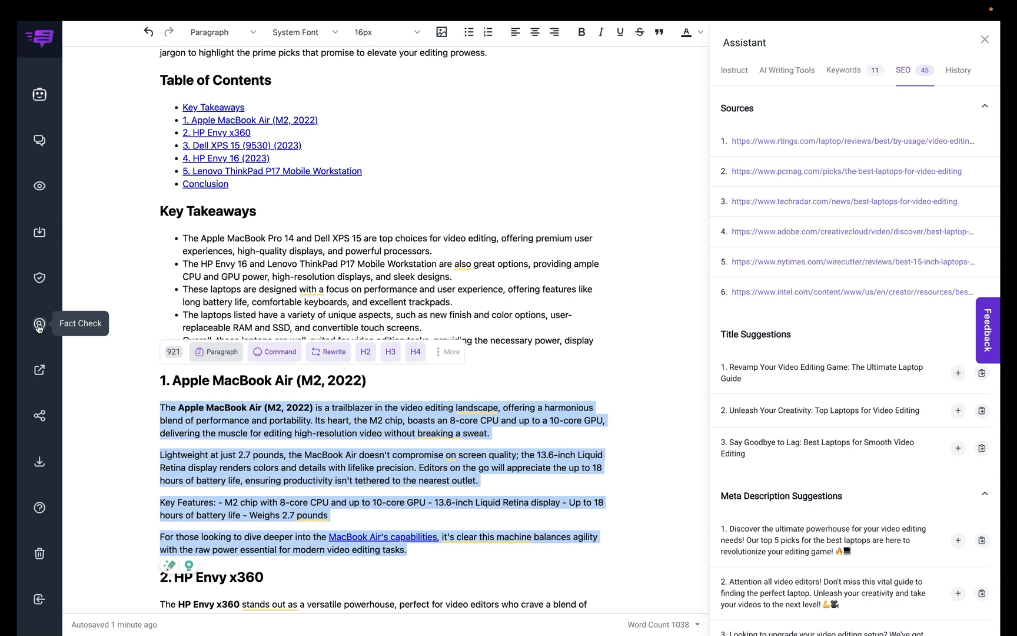
Step: Run a Fact Check on the Apple MacBook Air section and read the 'trailblazer' verdict
left_click(38, 322)
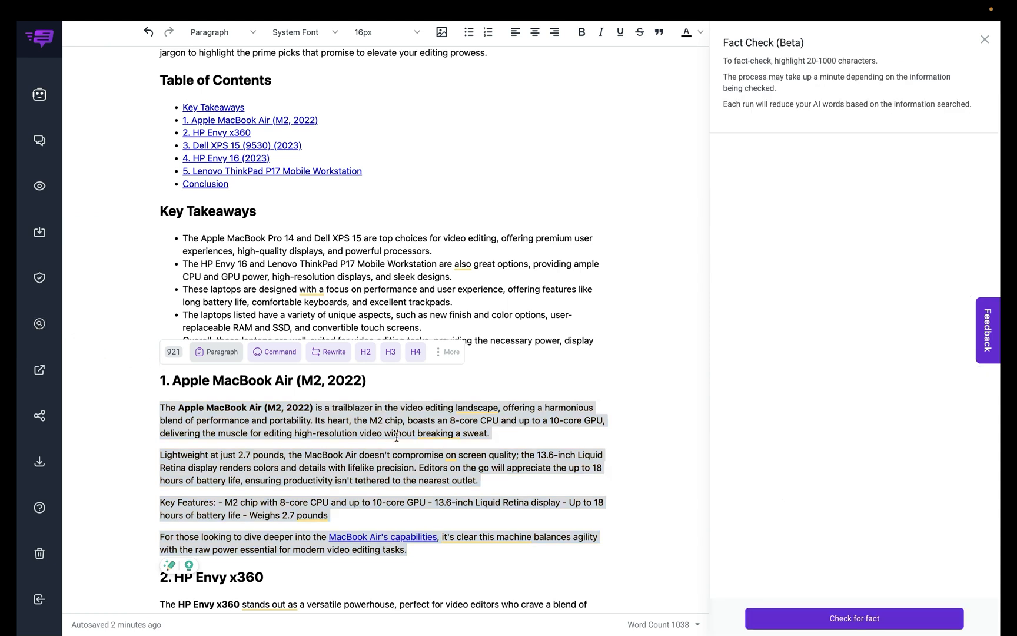
mouse_move(733, 540)
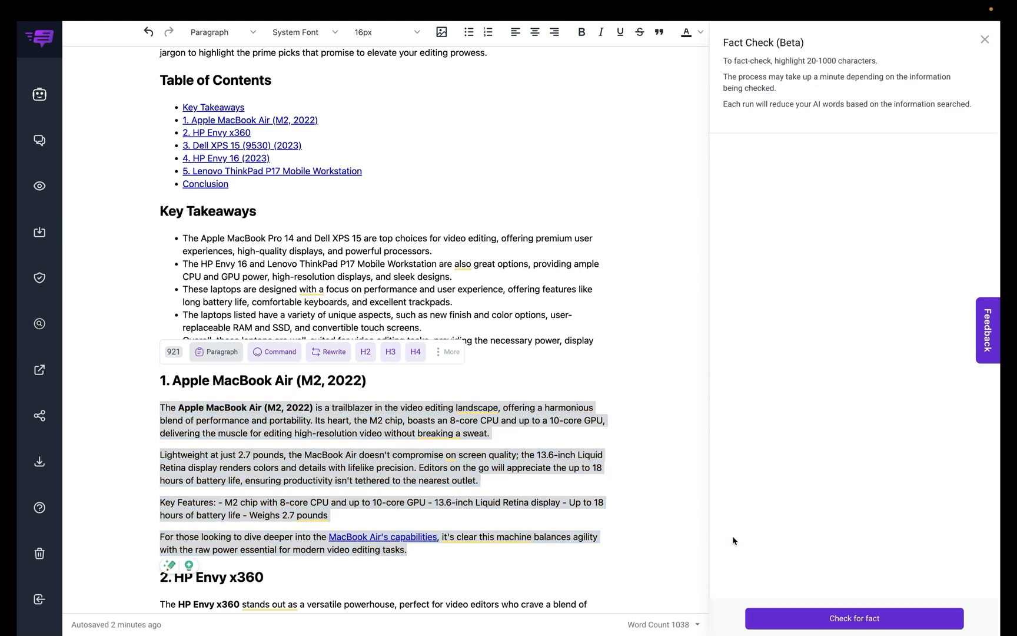
mouse_move(854, 618)
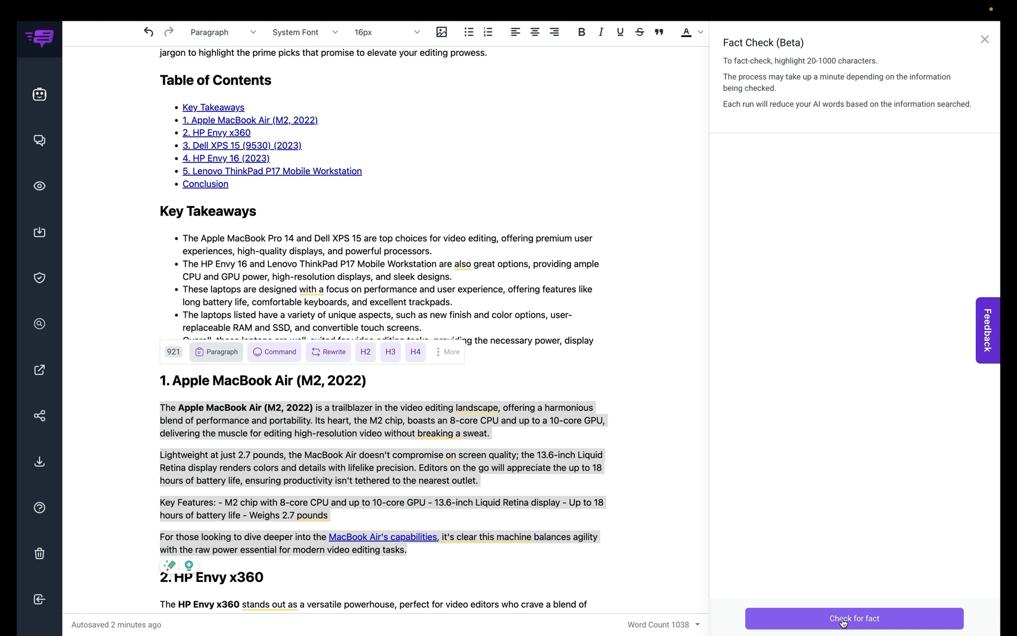
left_click(853, 618)
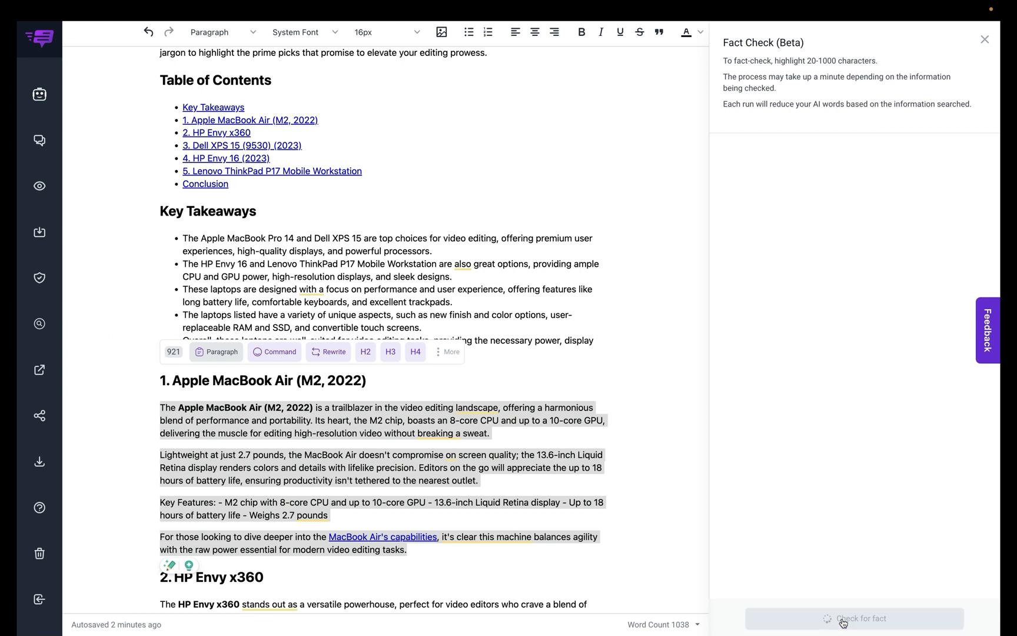
left_click(853, 618)
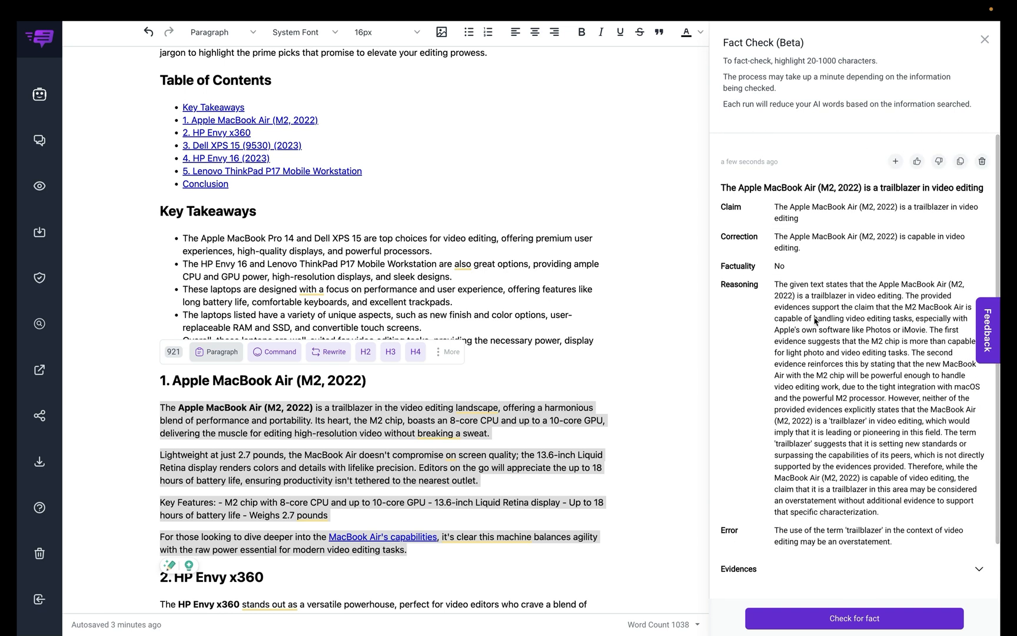
mouse_move(770, 330)
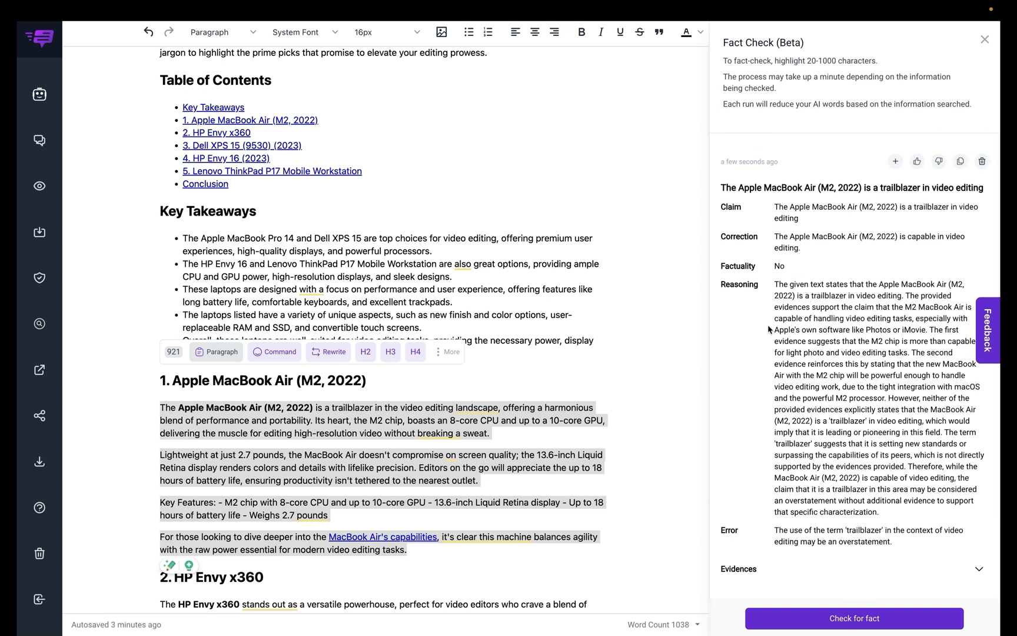
mouse_move(798, 253)
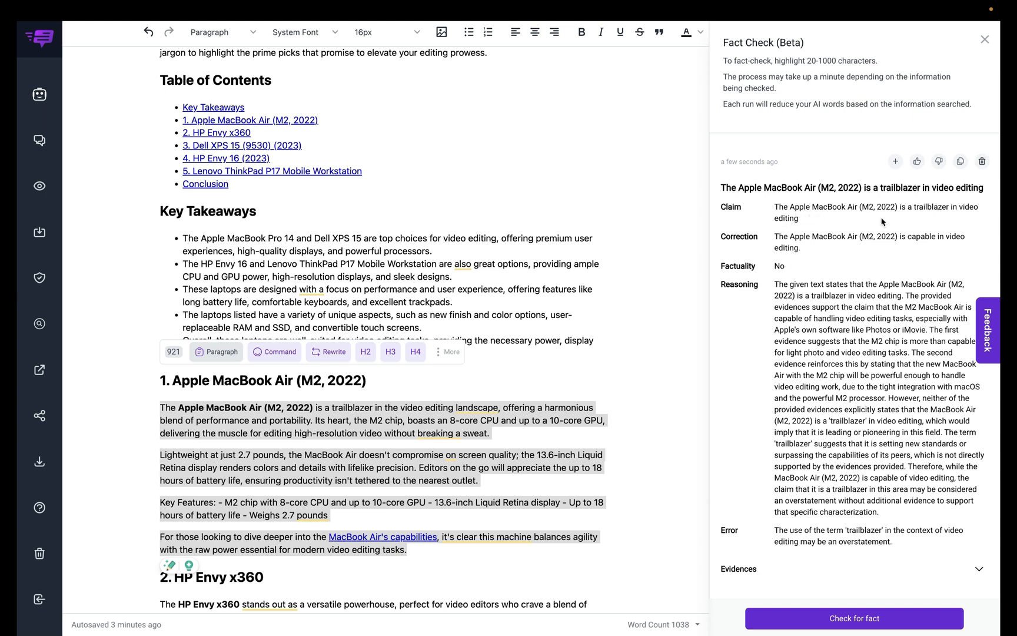
mouse_move(810, 240)
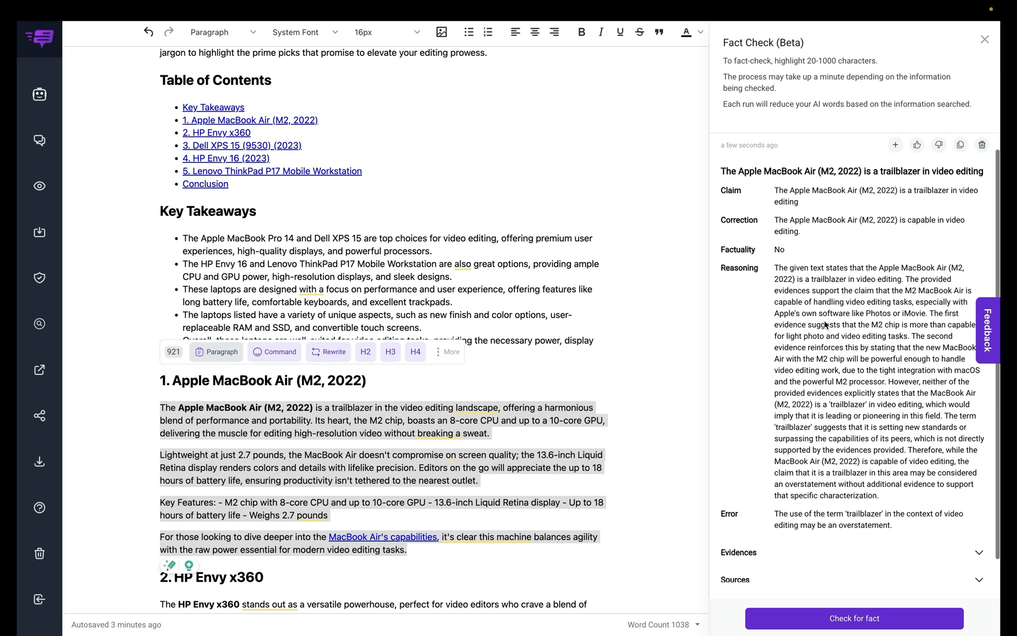
scroll("down", 3)
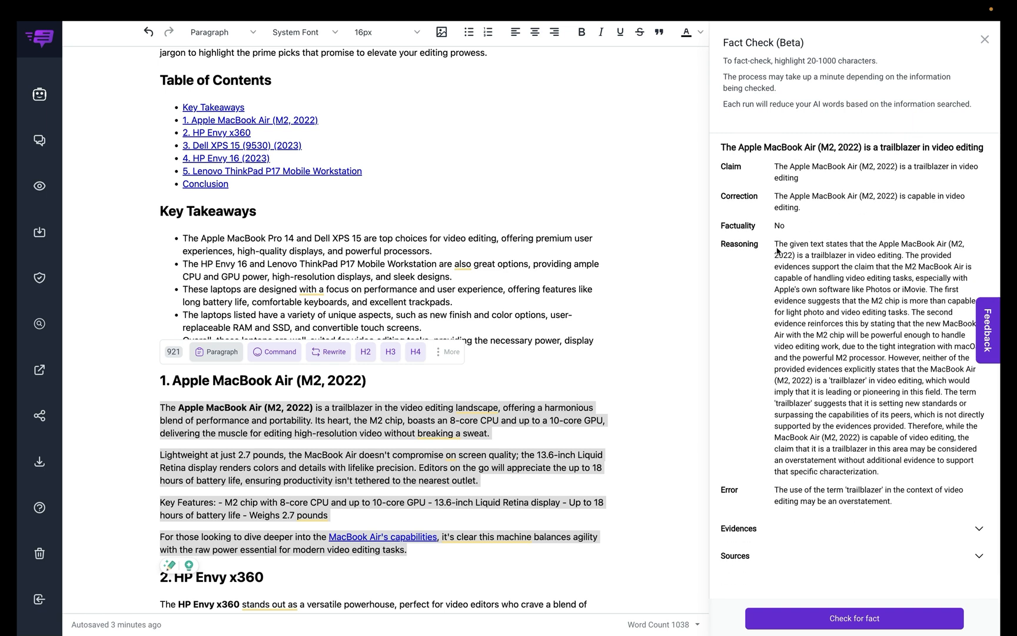
mouse_move(774, 261)
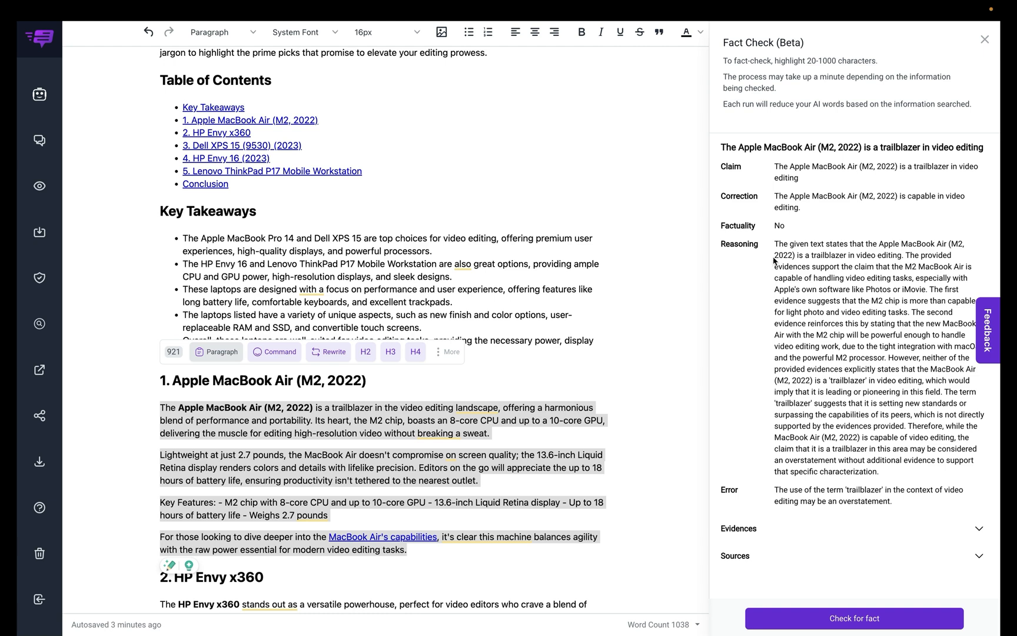
mouse_move(806, 493)
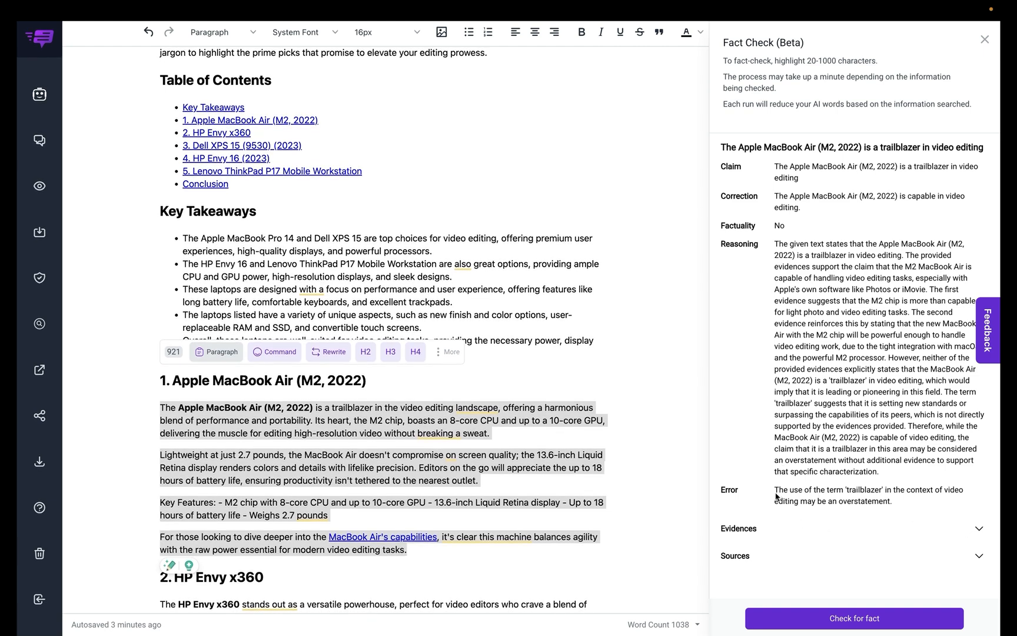
mouse_move(881, 497)
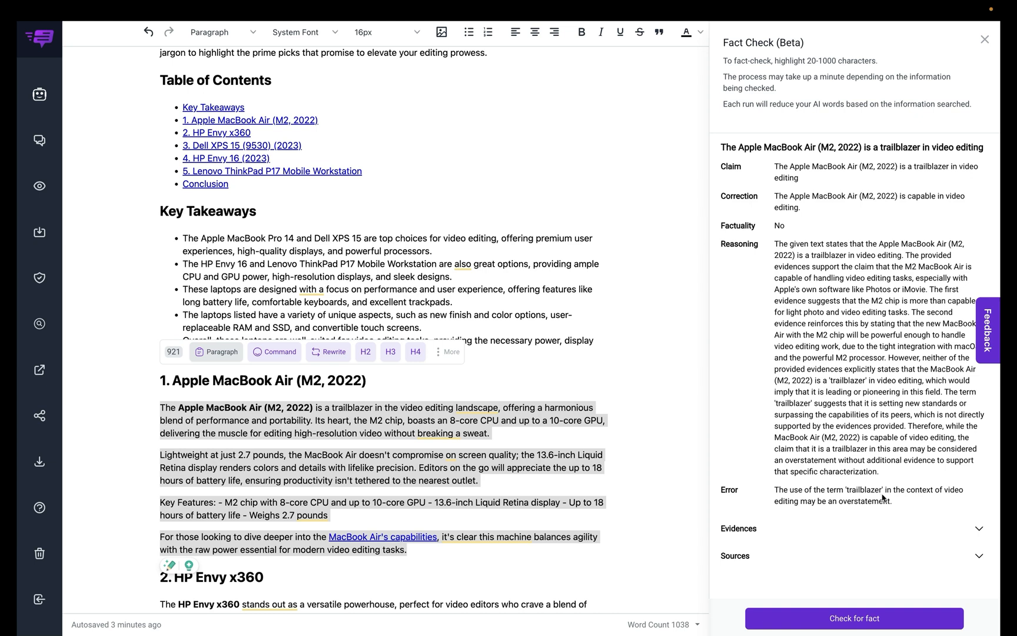
mouse_move(944, 494)
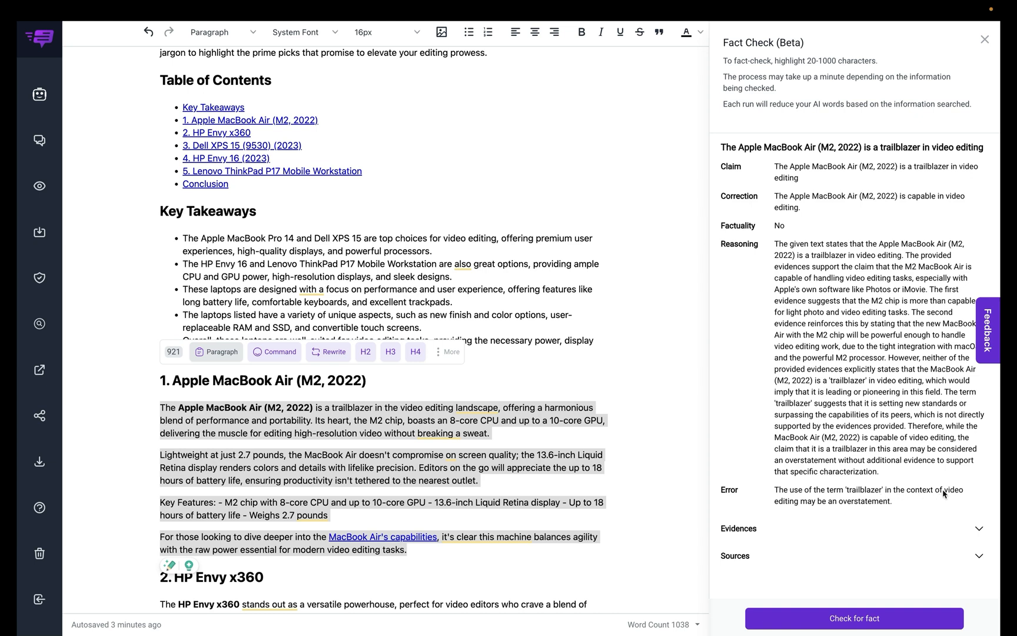
mouse_move(936, 490)
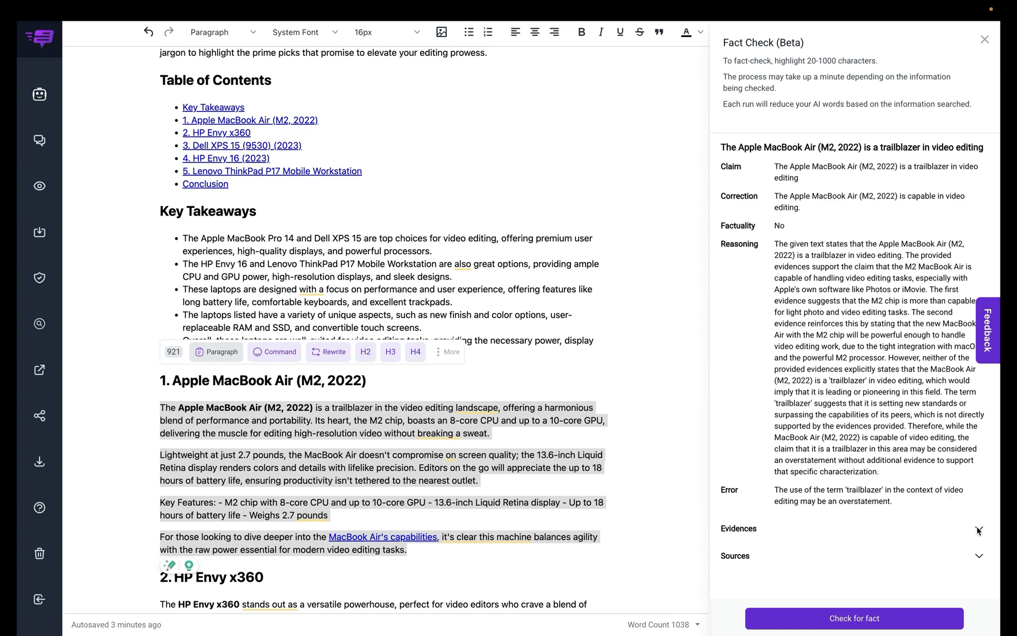
Step: Expand the Evidences behind the not-factual 'trailblazer' verdict
left_click(978, 528)
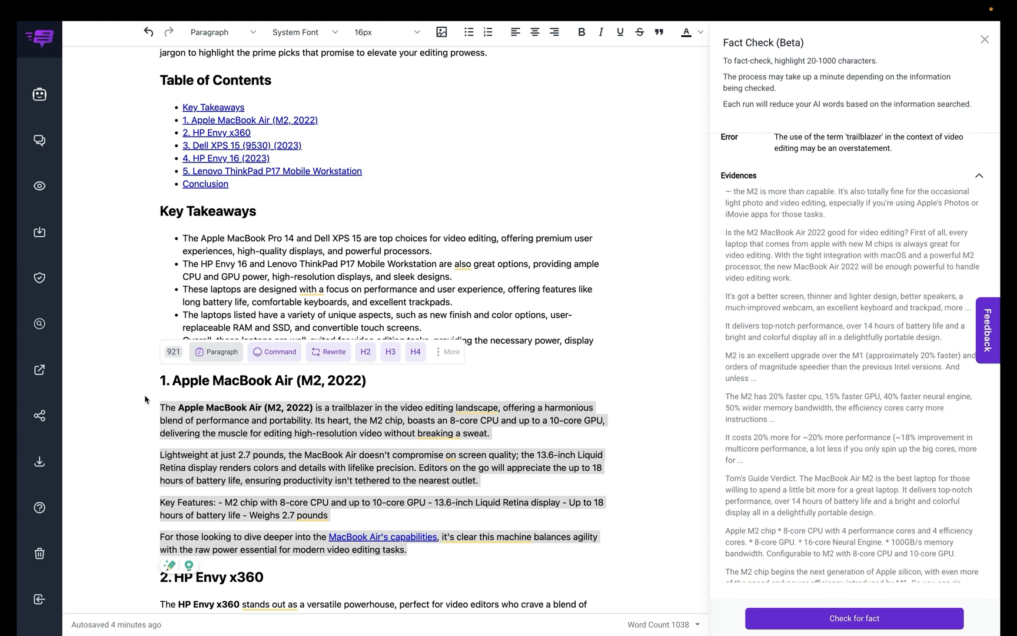
scroll("down", 3)
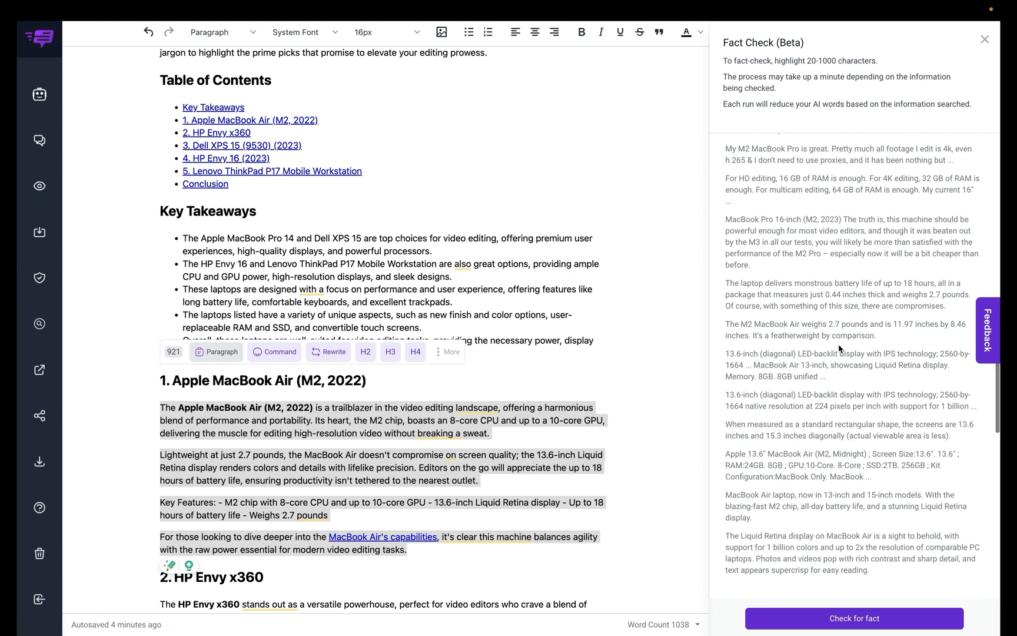
Step: Scroll down to the HP Envy x360 section to fact-check it next
scroll("down", 3)
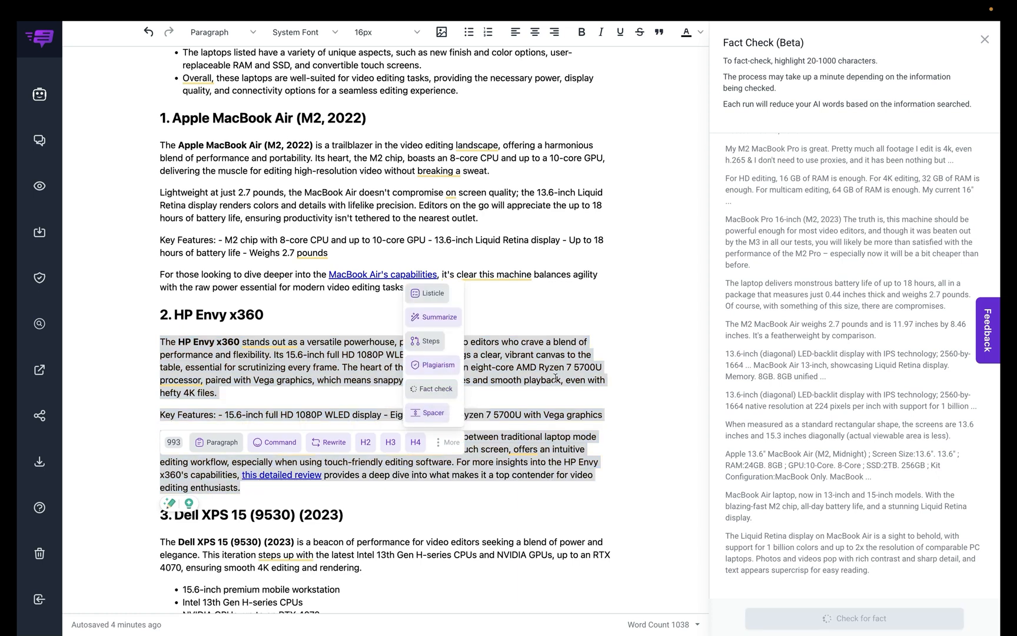
mouse_move(872, 375)
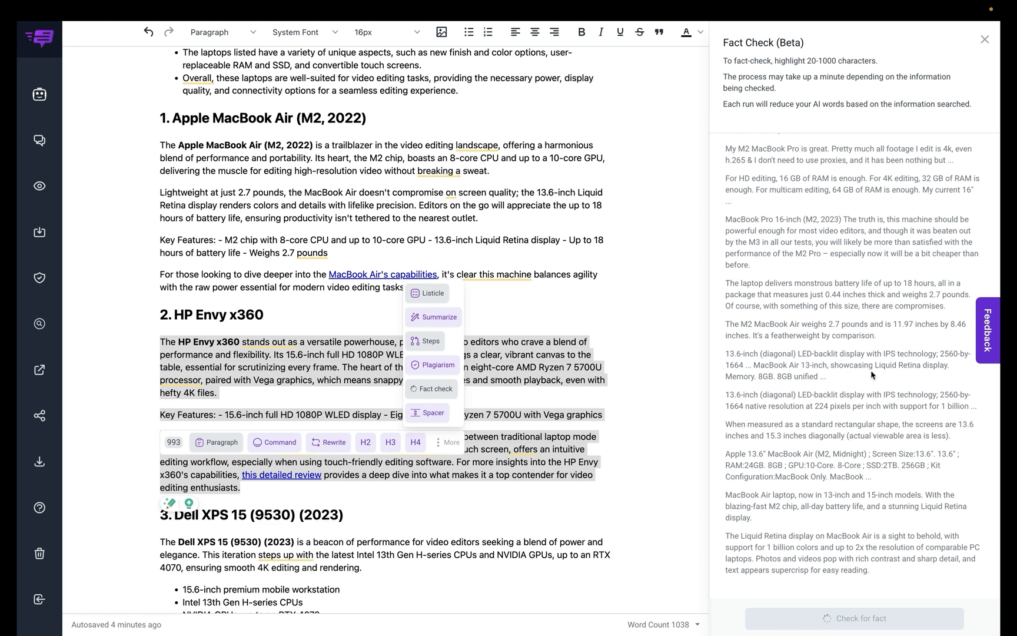
mouse_move(890, 374)
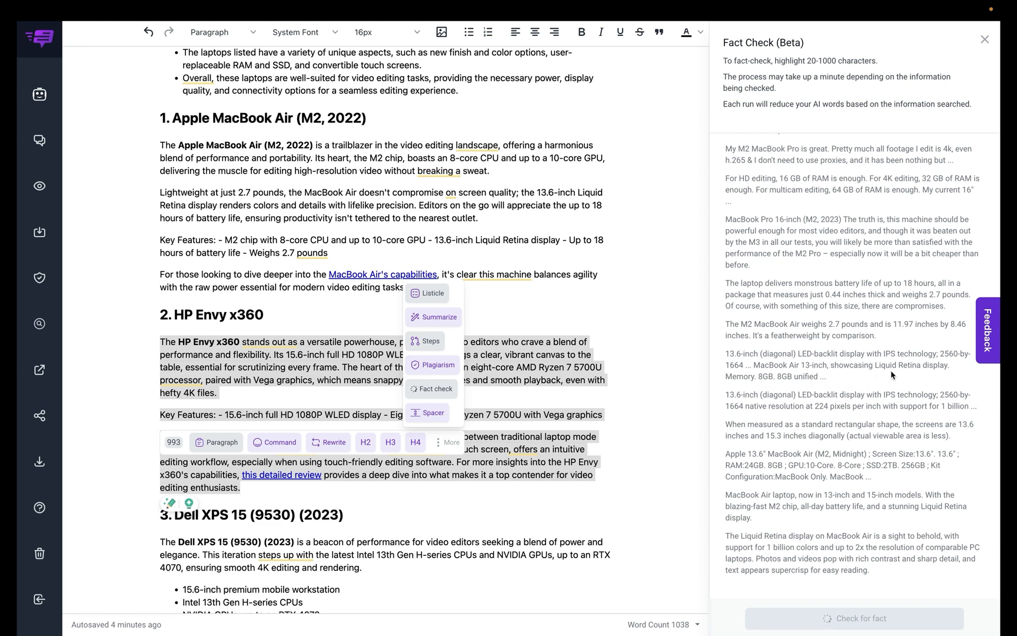
mouse_move(920, 364)
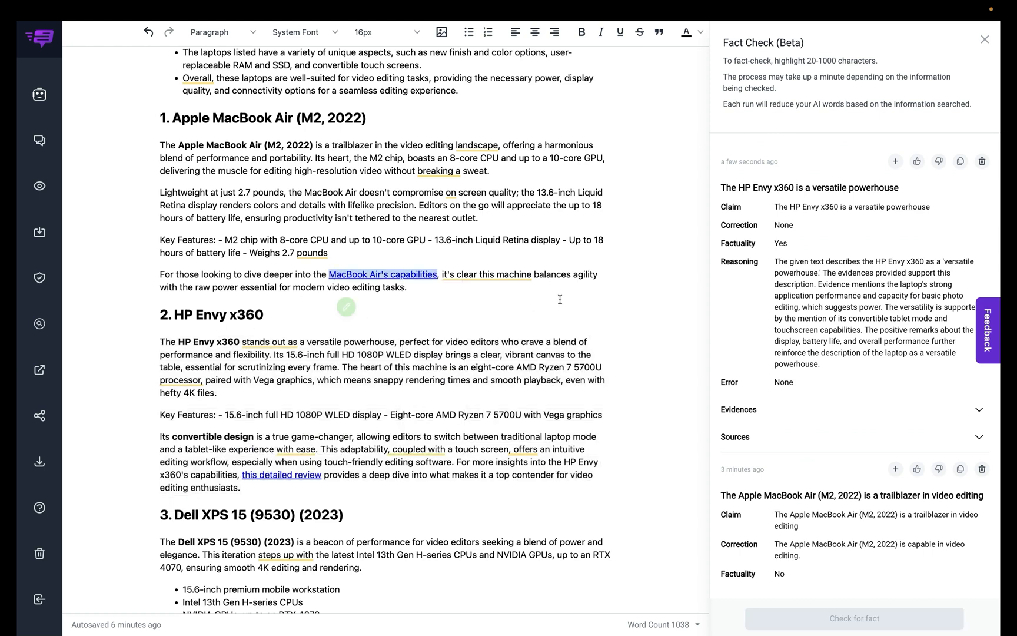
mouse_move(758, 212)
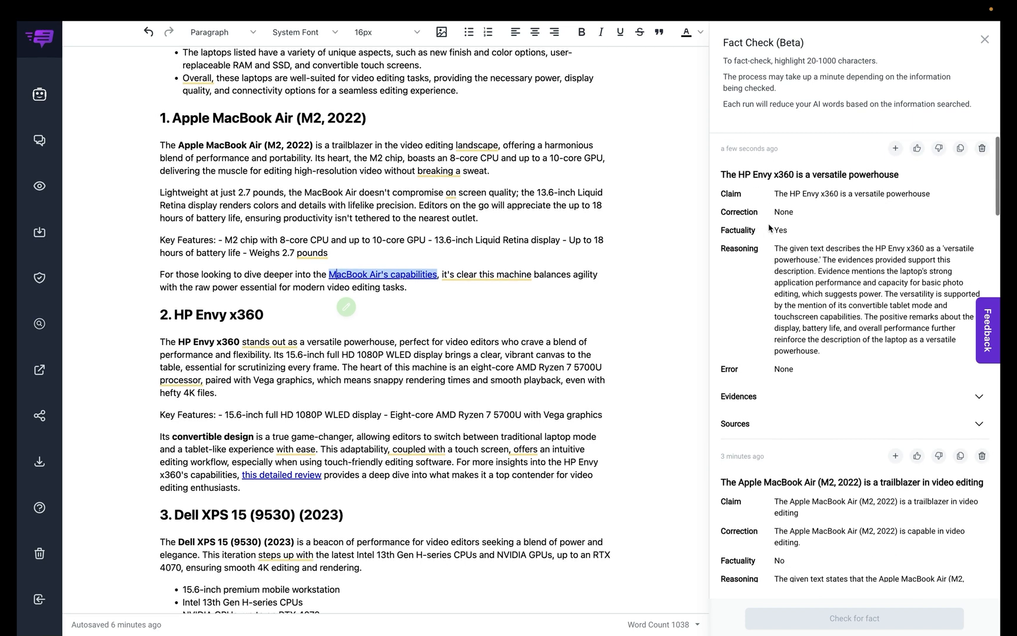
scroll("down", 3)
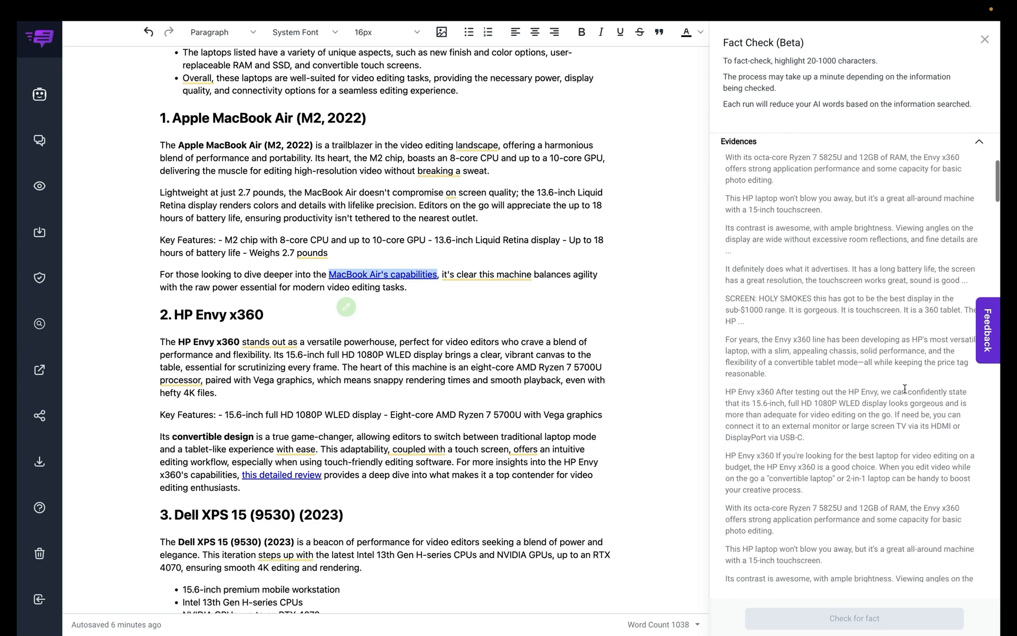
scroll("down", 3)
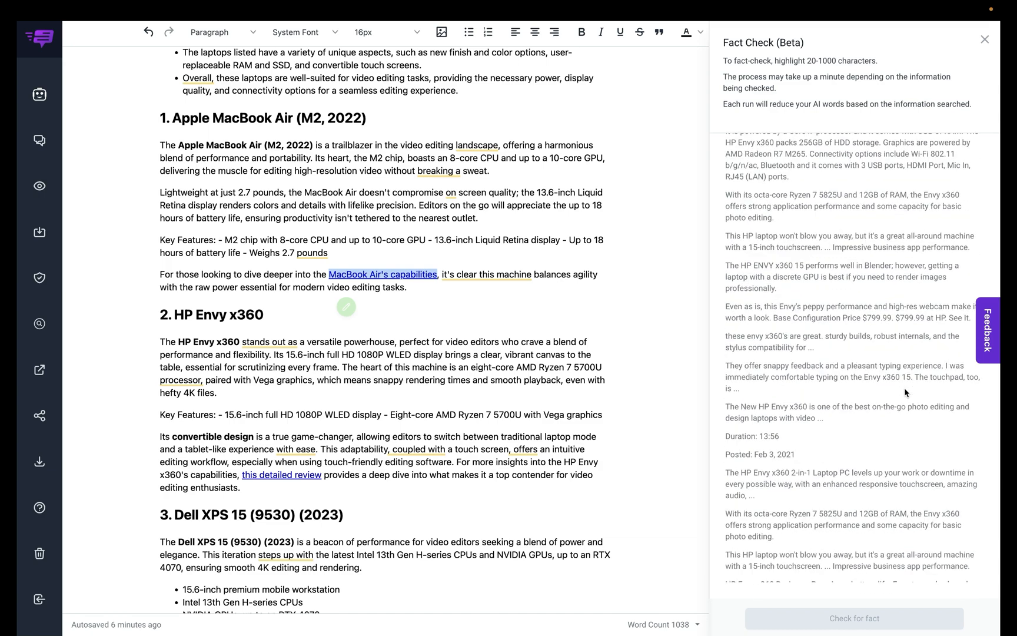
scroll("down", 3)
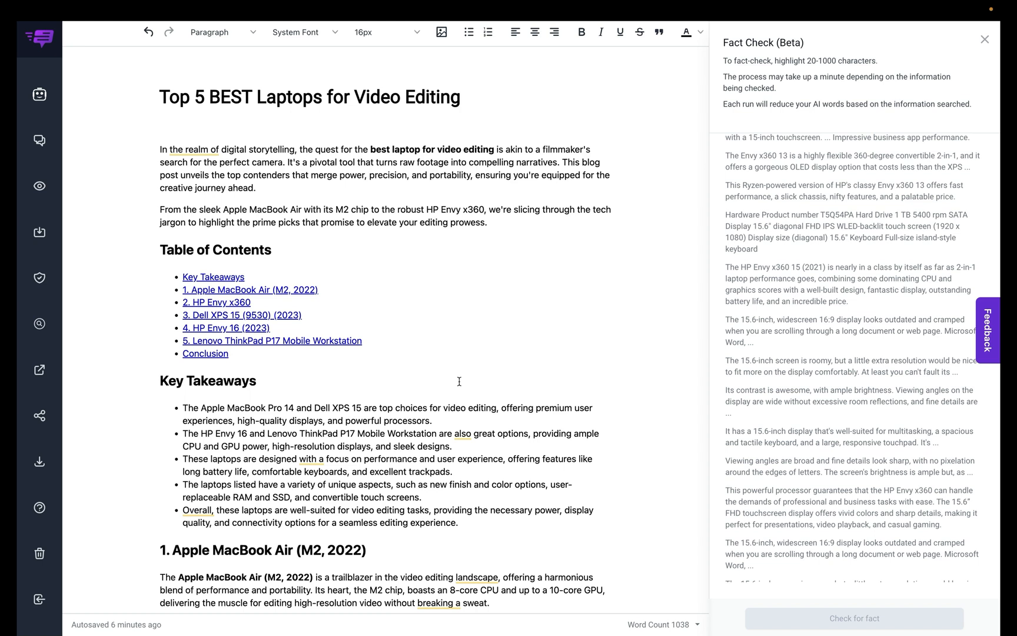
mouse_move(446, 400)
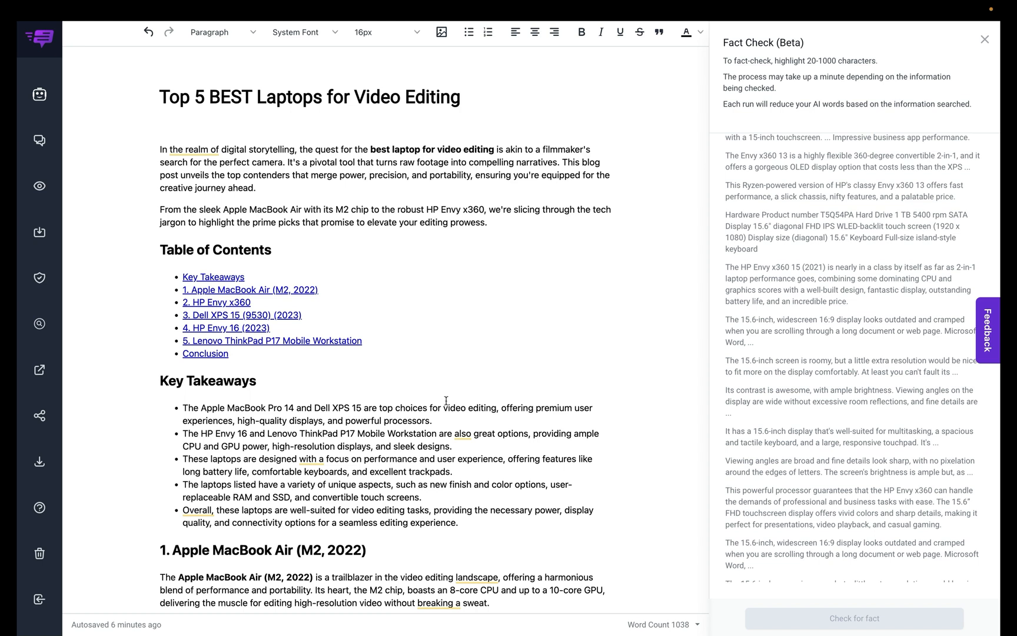
mouse_move(430, 416)
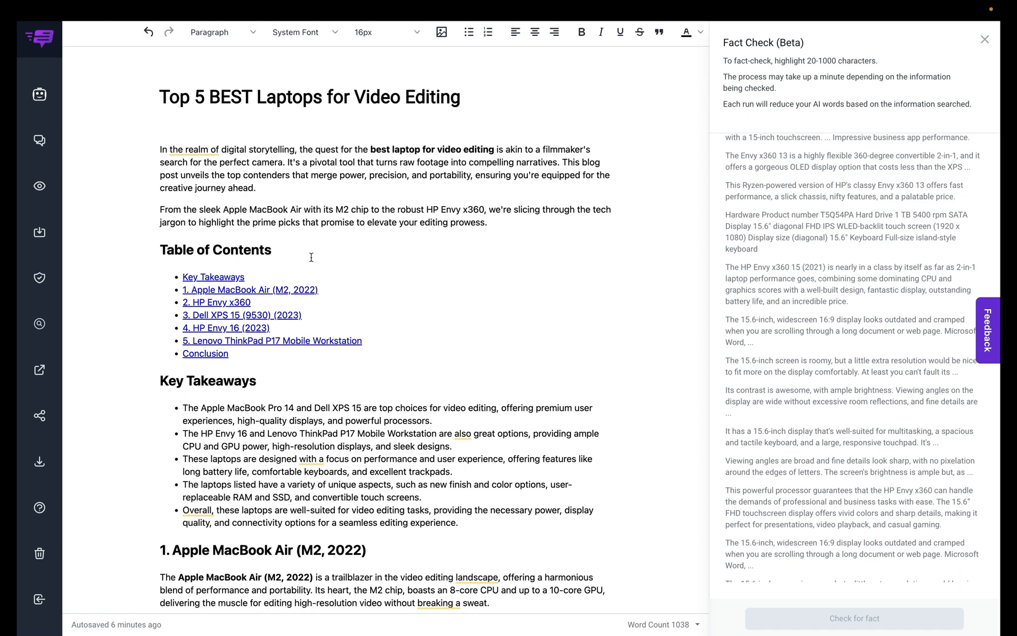
mouse_move(353, 228)
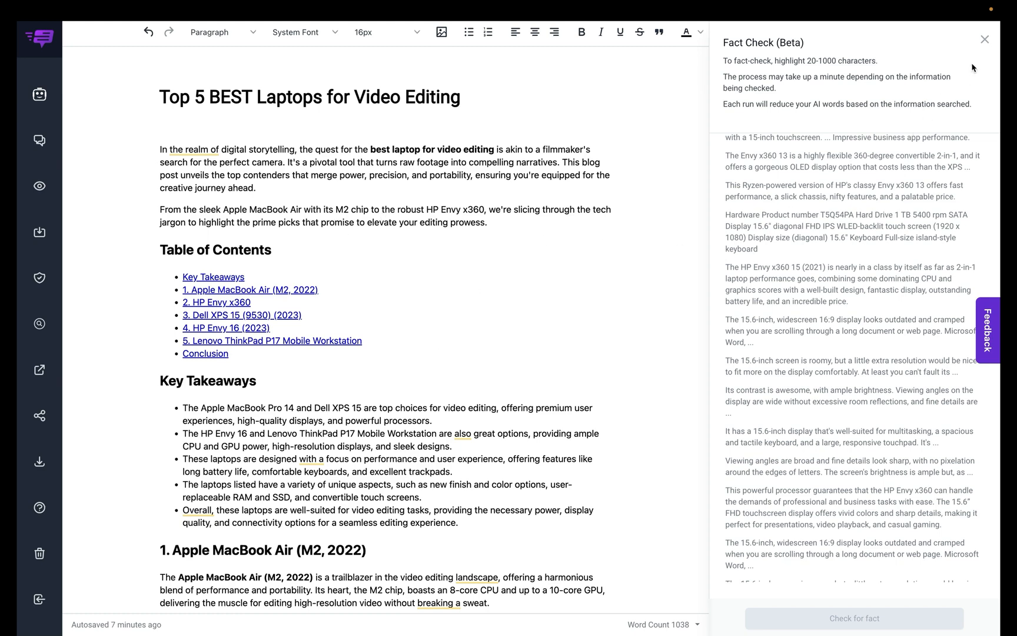
Step: Close the Fact Check (Beta) panel so the article shows full-width
left_click(984, 39)
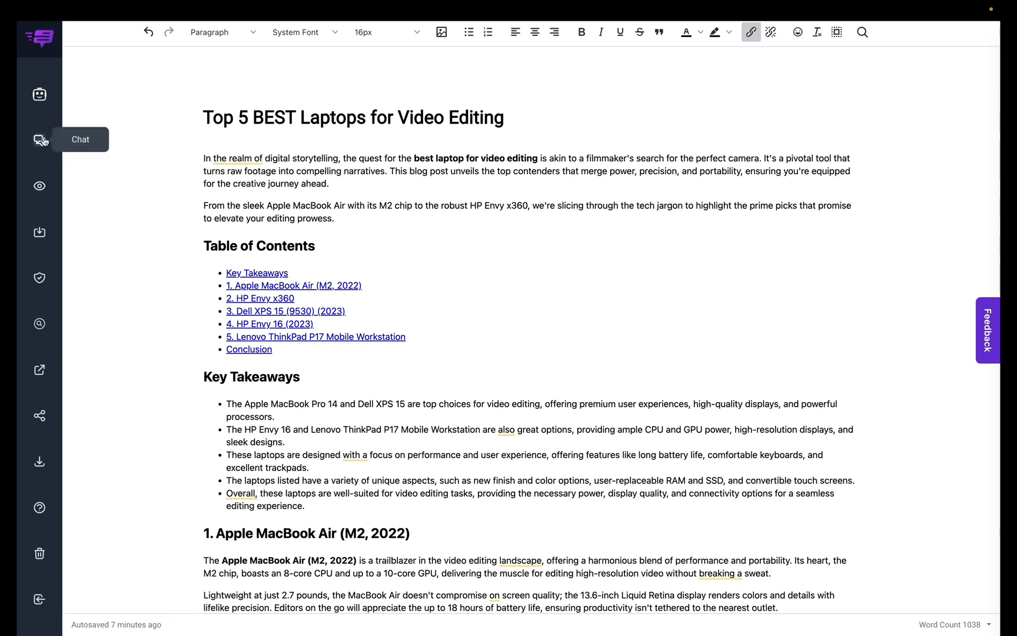
Step: Open the Nova Chat assistant, view Chat History, and switch Smart Web Navigator on in settings
left_click(39, 139)
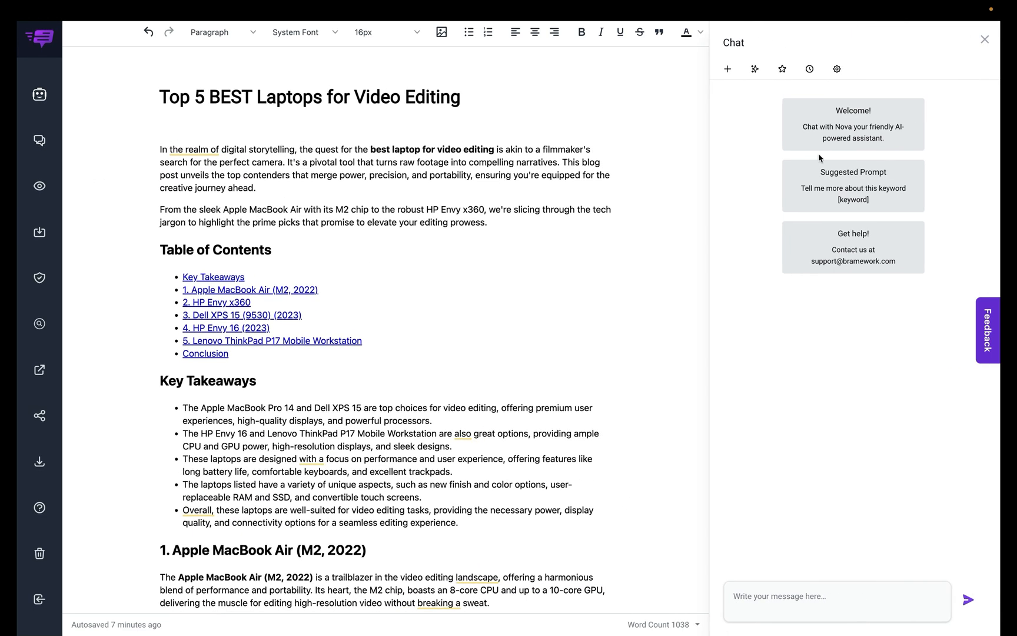
mouse_move(809, 250)
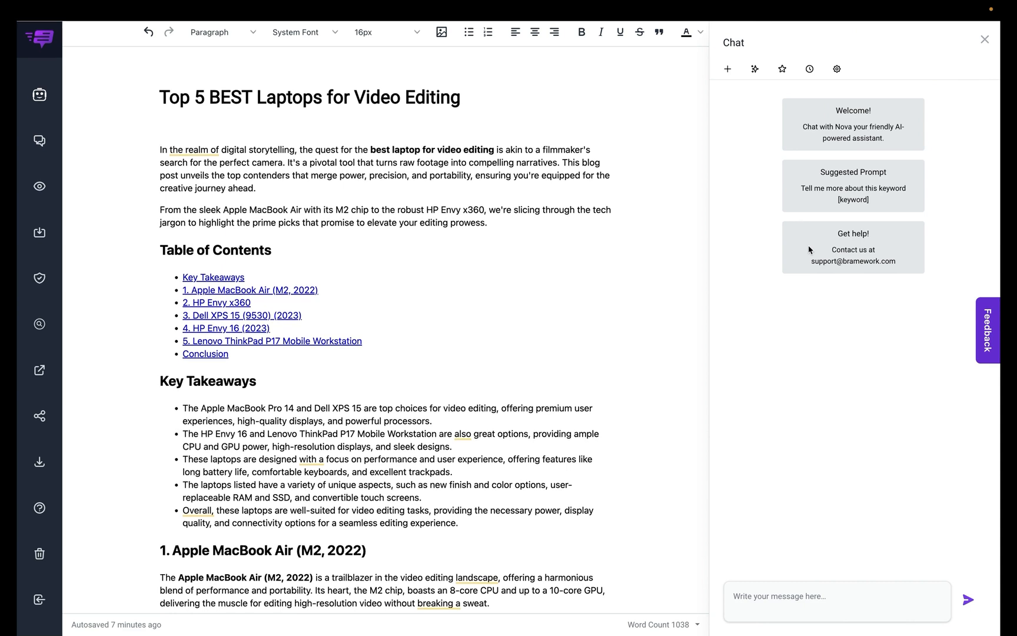
mouse_move(788, 122)
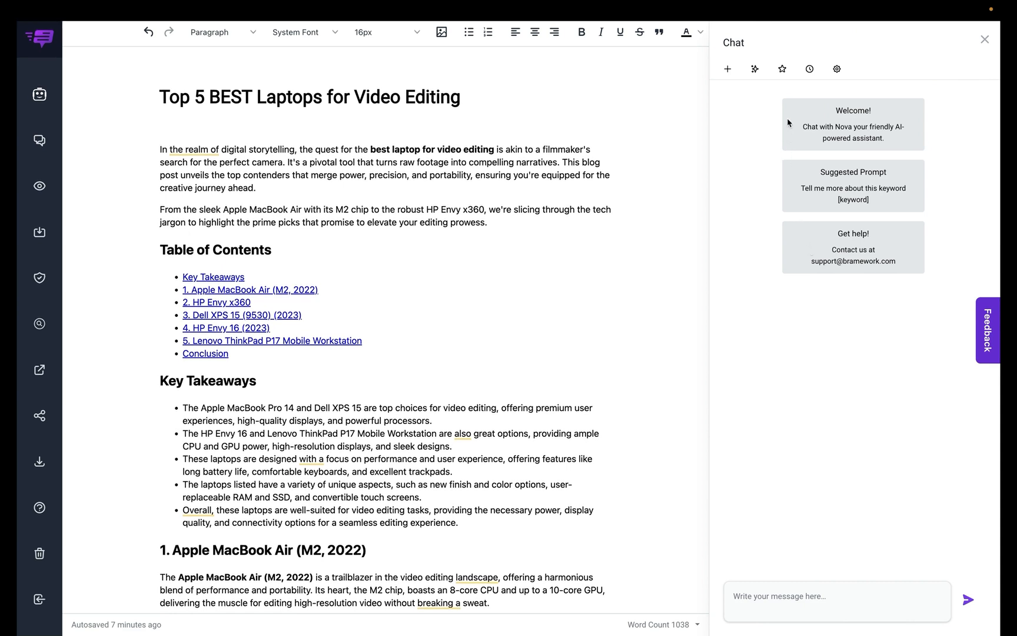
mouse_move(798, 299)
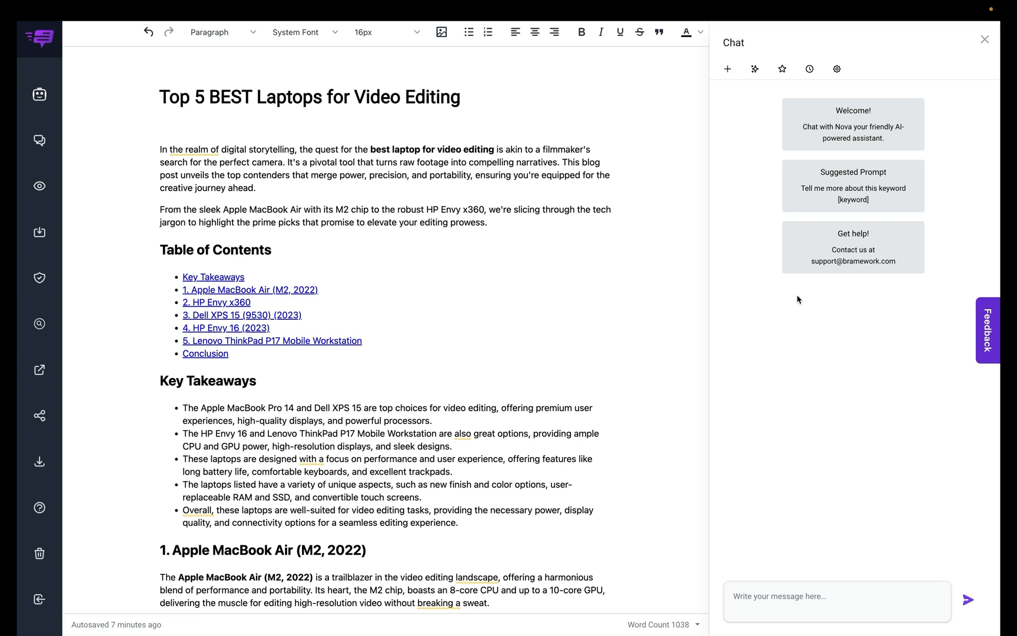
left_click(809, 69)
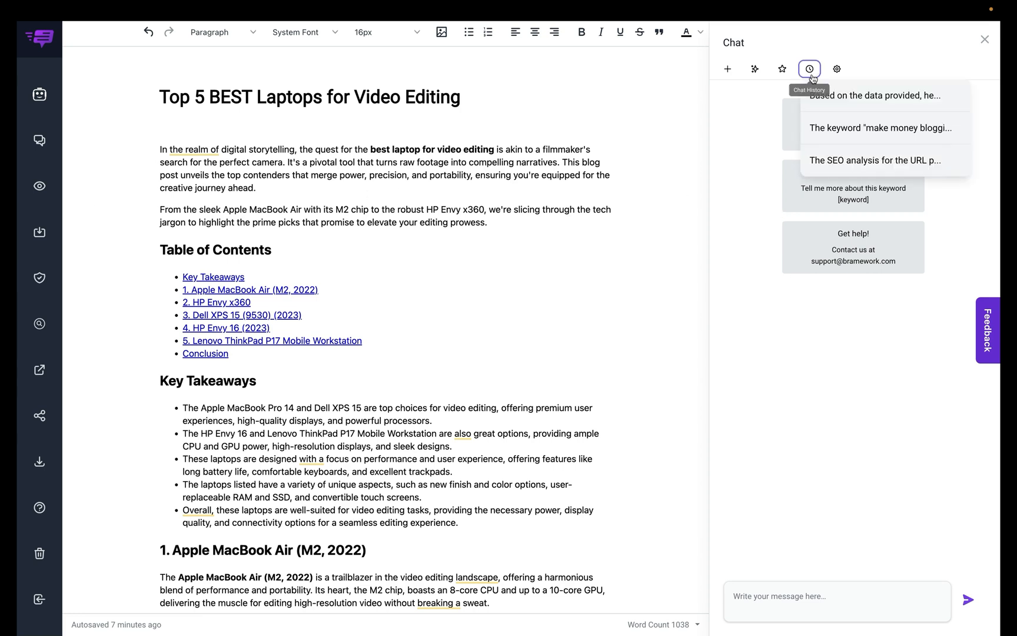
left_click(835, 68)
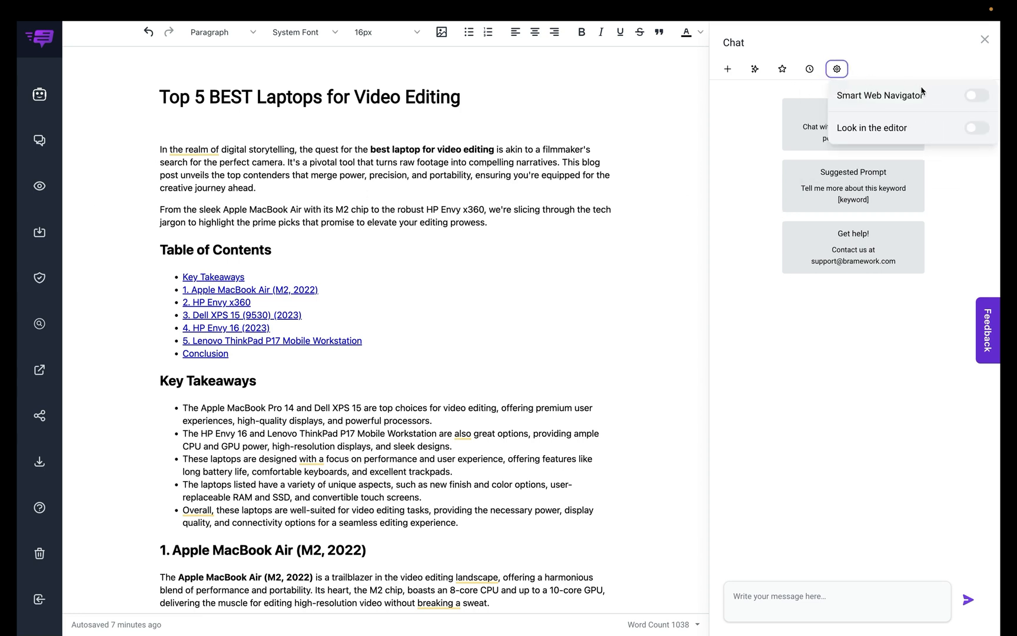
left_click(976, 94)
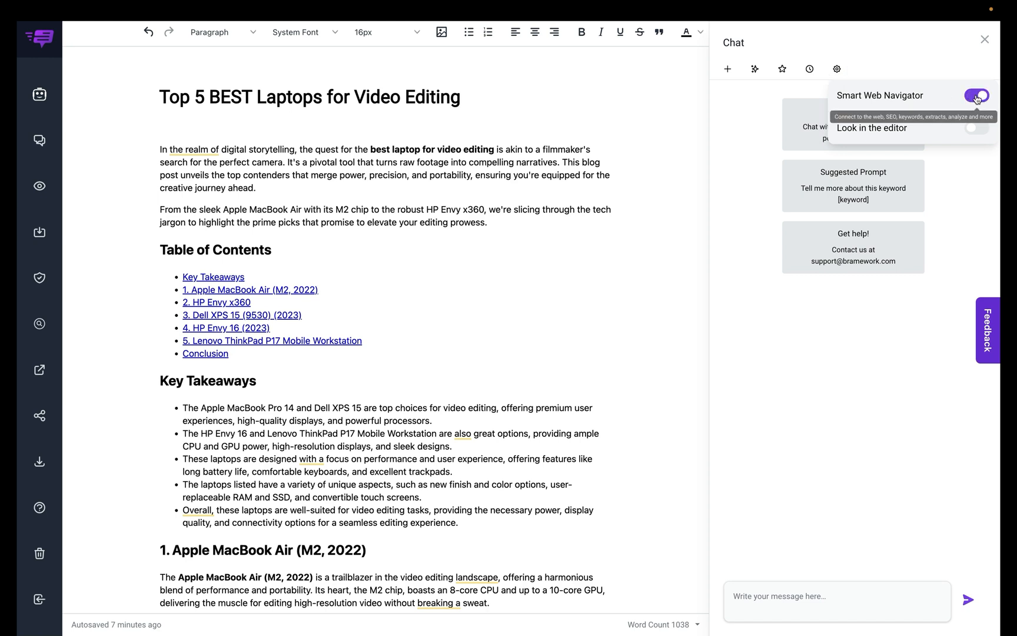
mouse_move(755, 68)
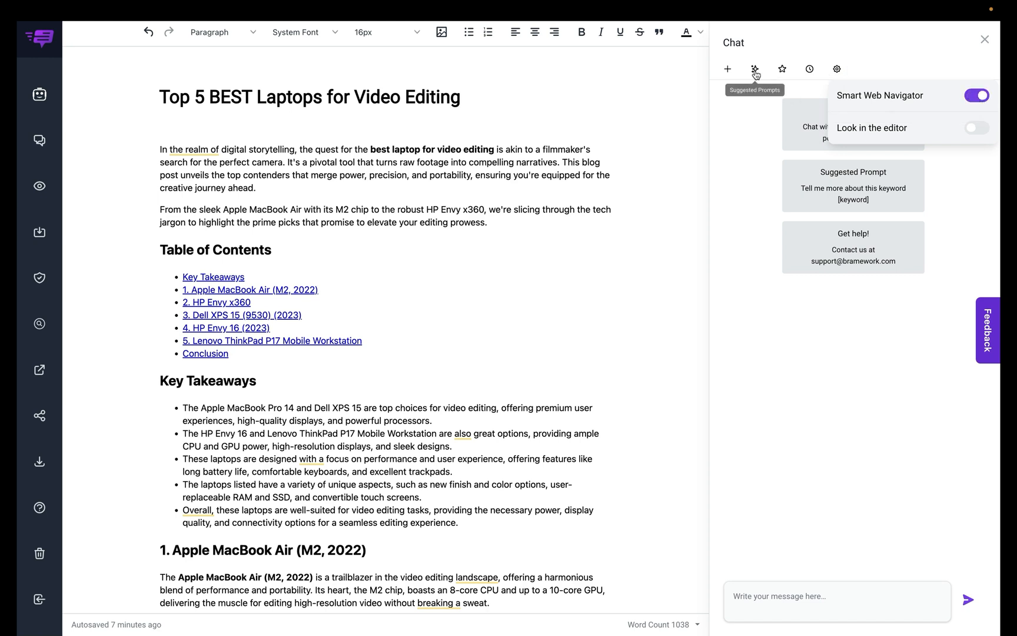
Step: Bring up the chat's Suggested Prompts list
left_click(755, 69)
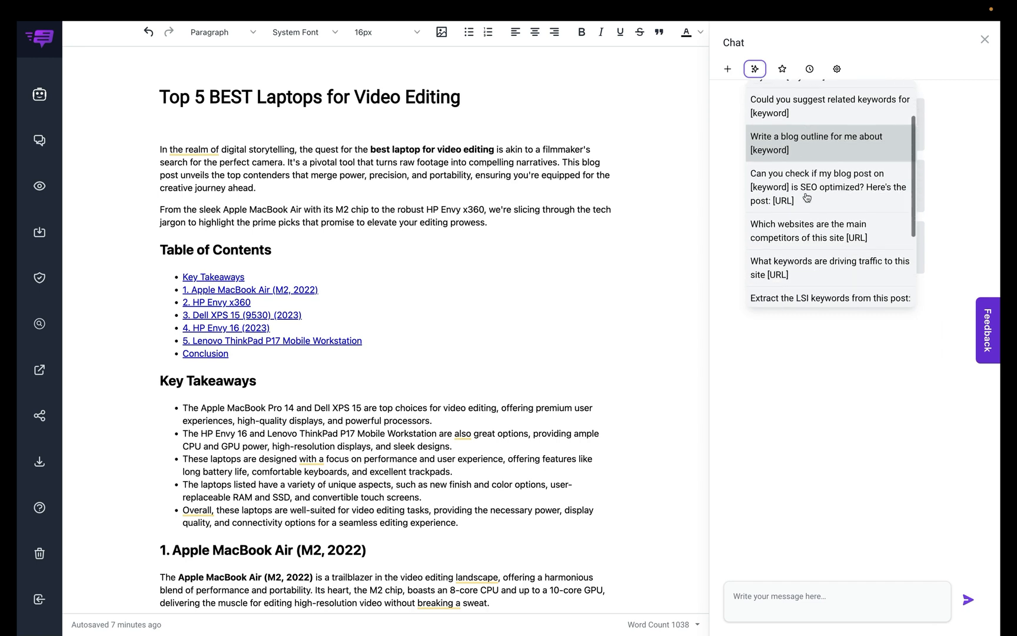
scroll("down", 3)
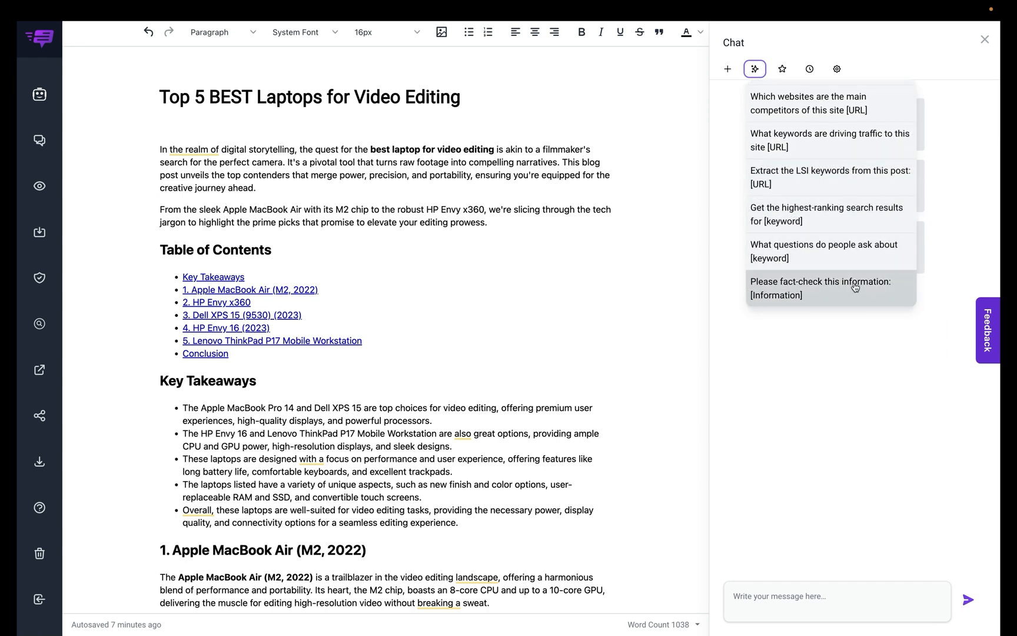
Step: Send the 'Please fact-check this information' prompt with the Dell XPS 15 (9530) (2023) paragraphs selected
left_click(829, 288)
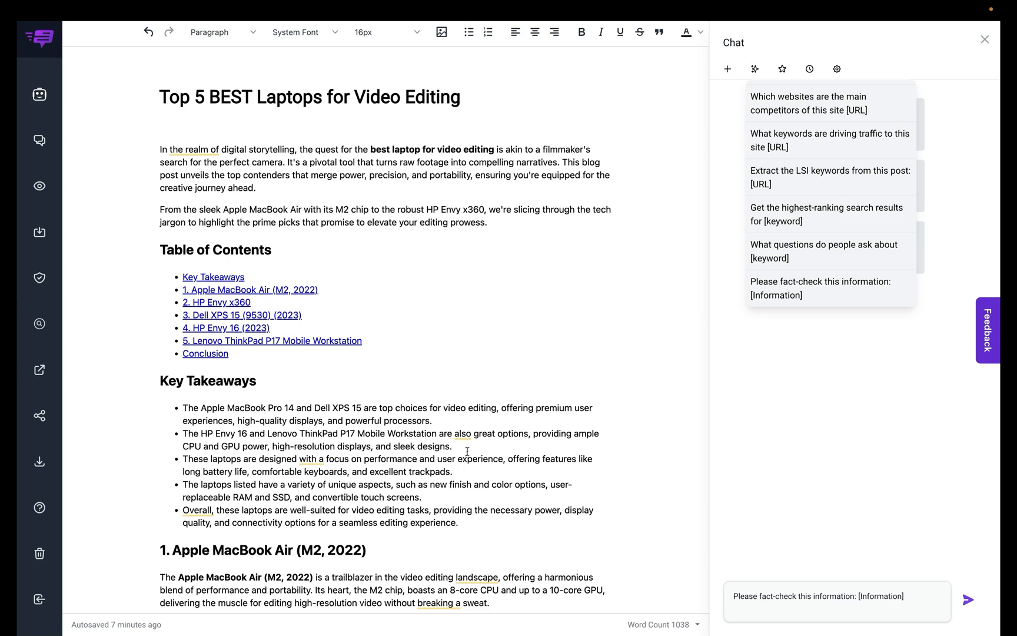
scroll("down", 3)
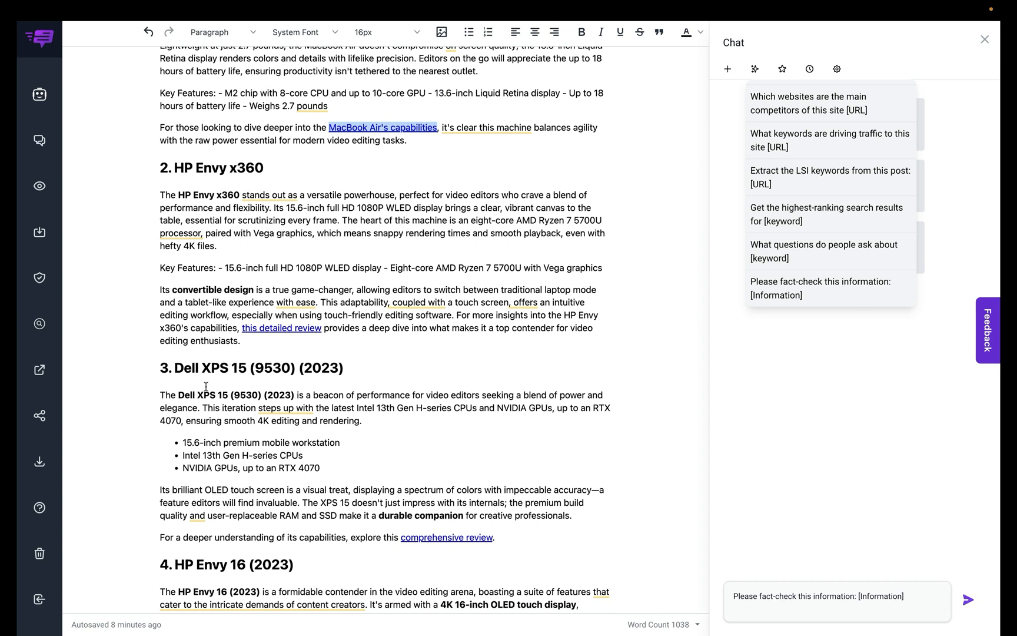
left_click_drag(160, 394, 512, 503)
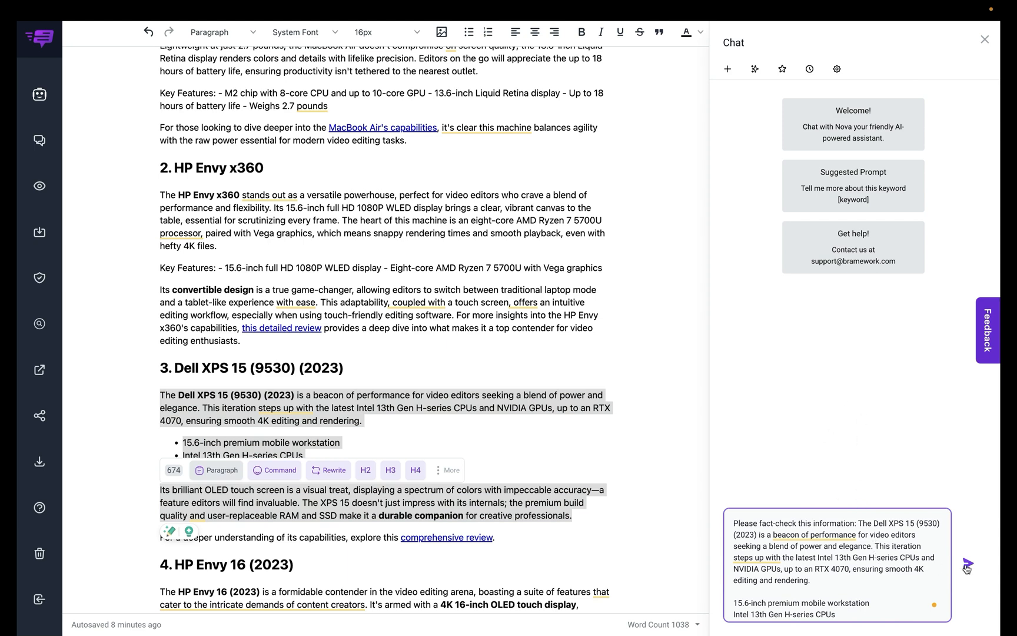
left_click(967, 563)
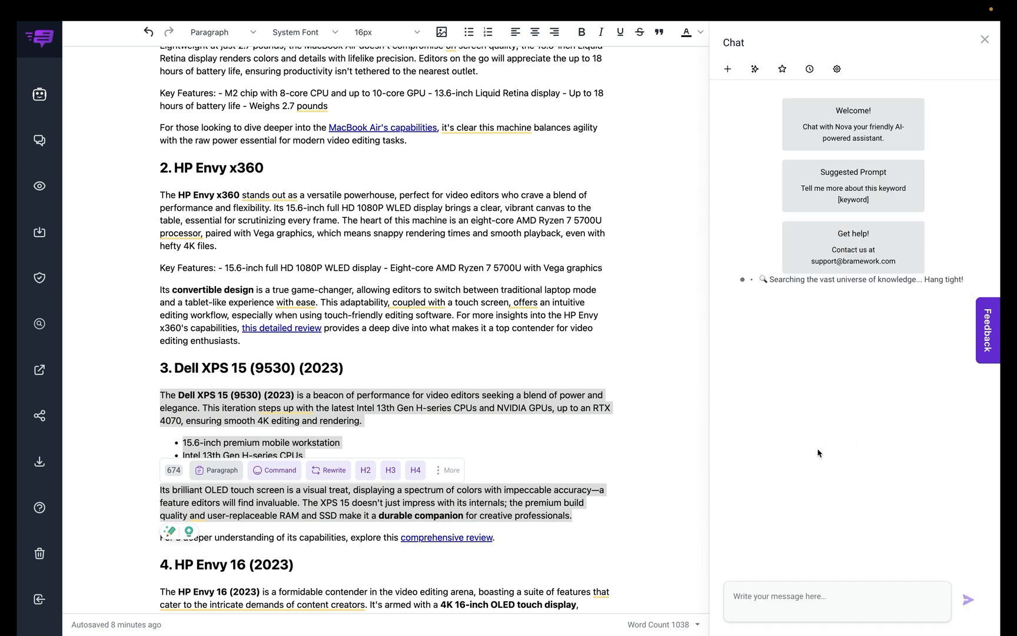
mouse_move(818, 381)
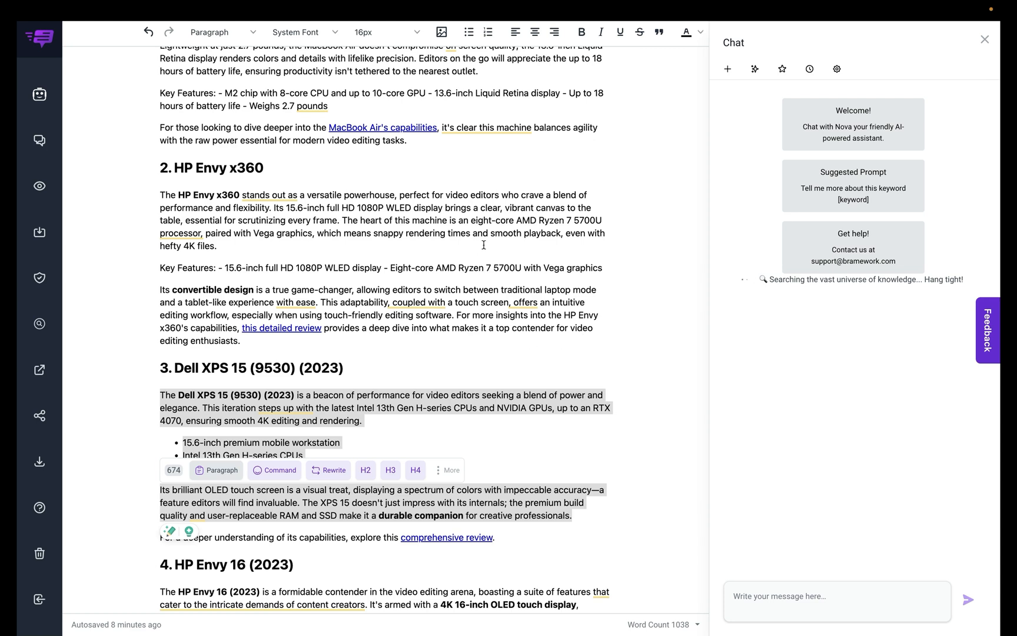
mouse_move(743, 372)
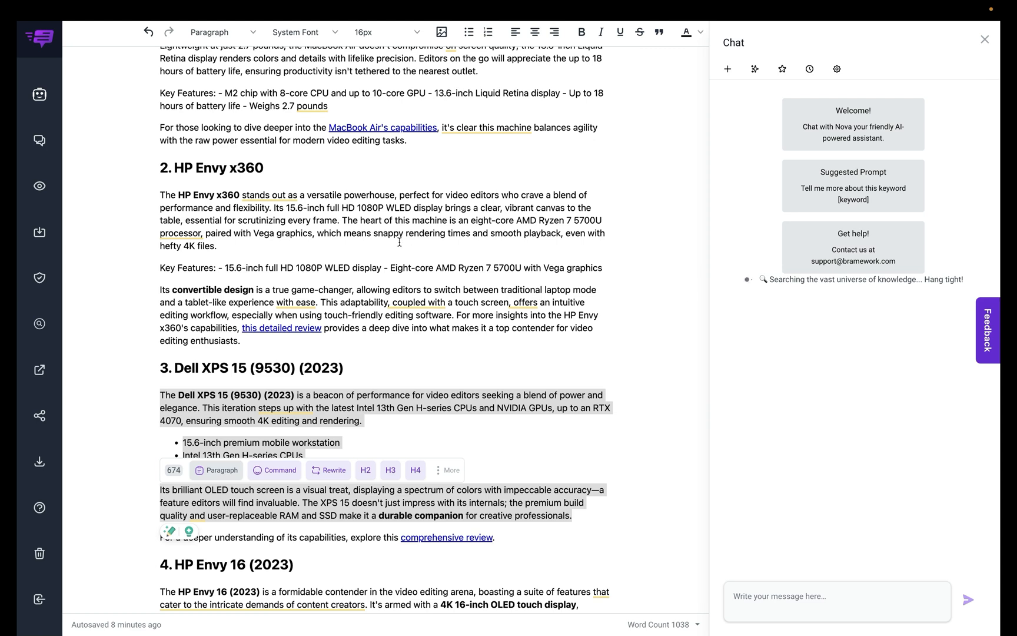
mouse_move(135, 223)
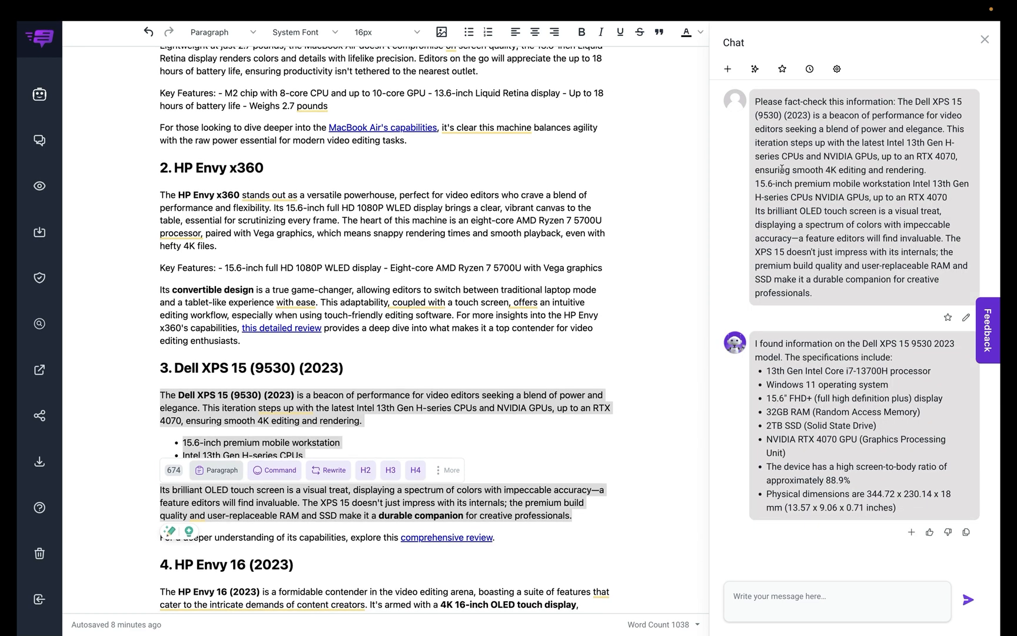
mouse_move(840, 525)
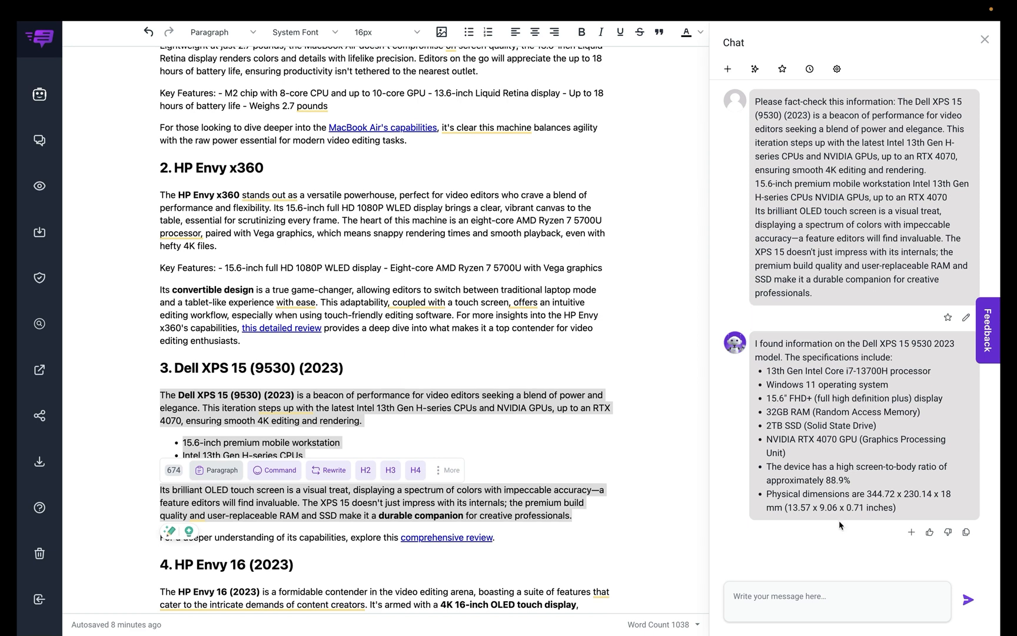
mouse_move(759, 438)
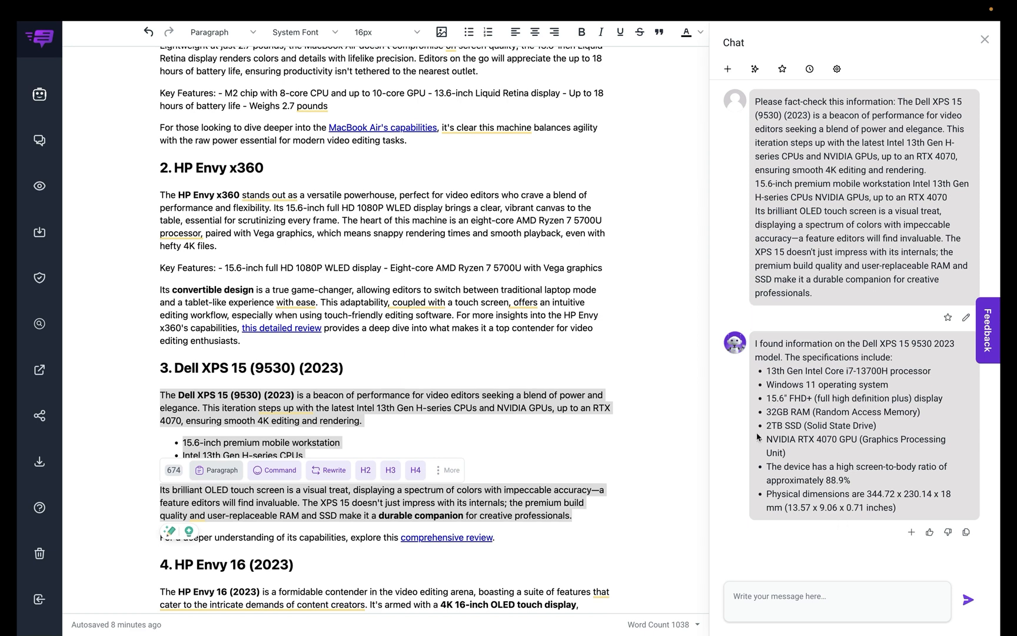